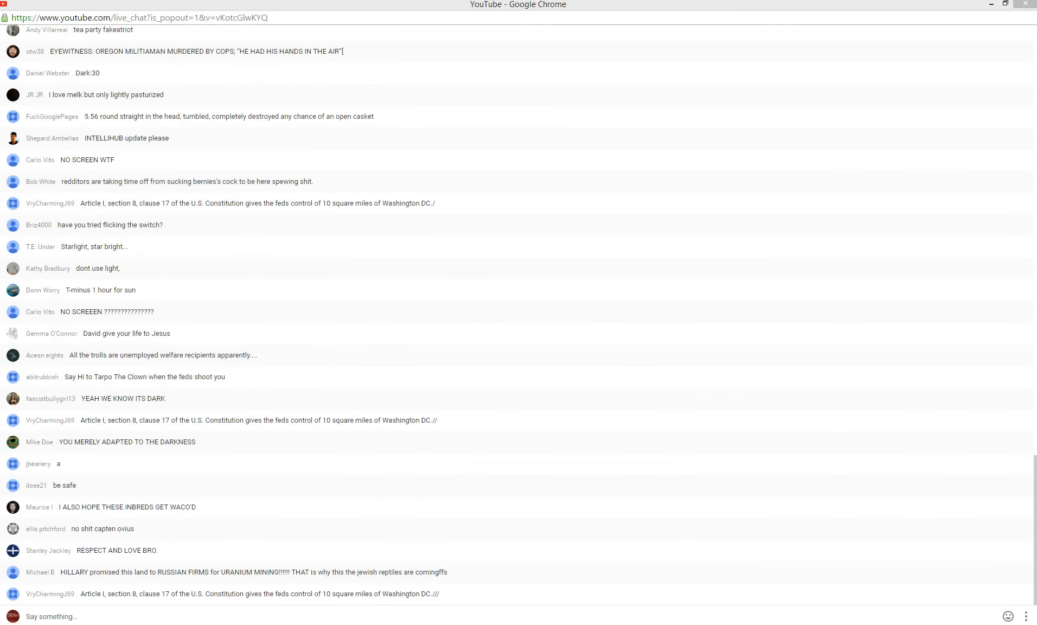
pyautogui.scroll(-3)
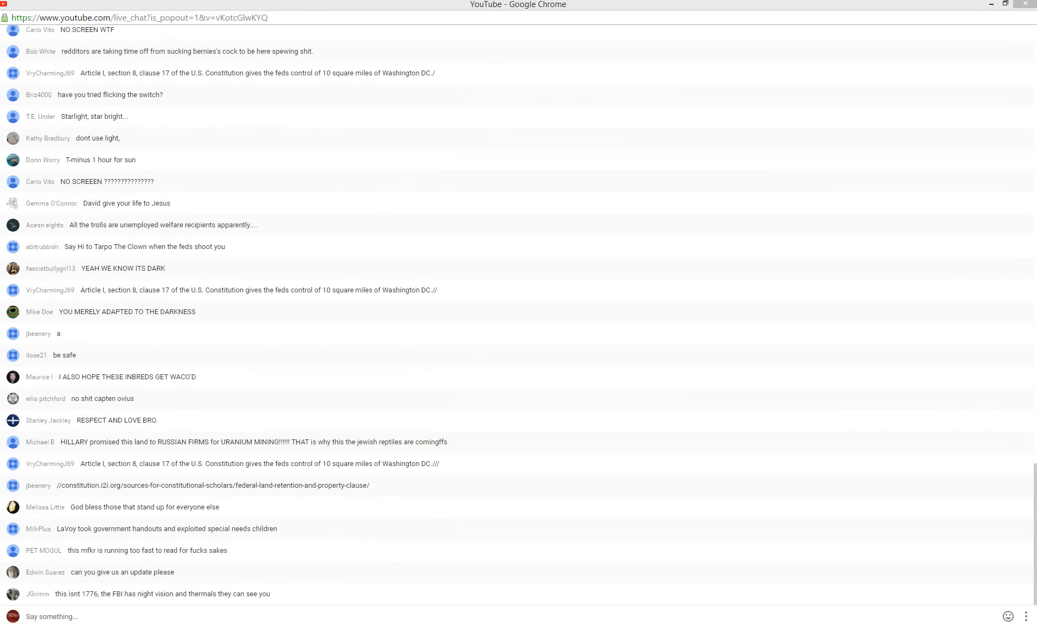
pyautogui.scroll(-3)
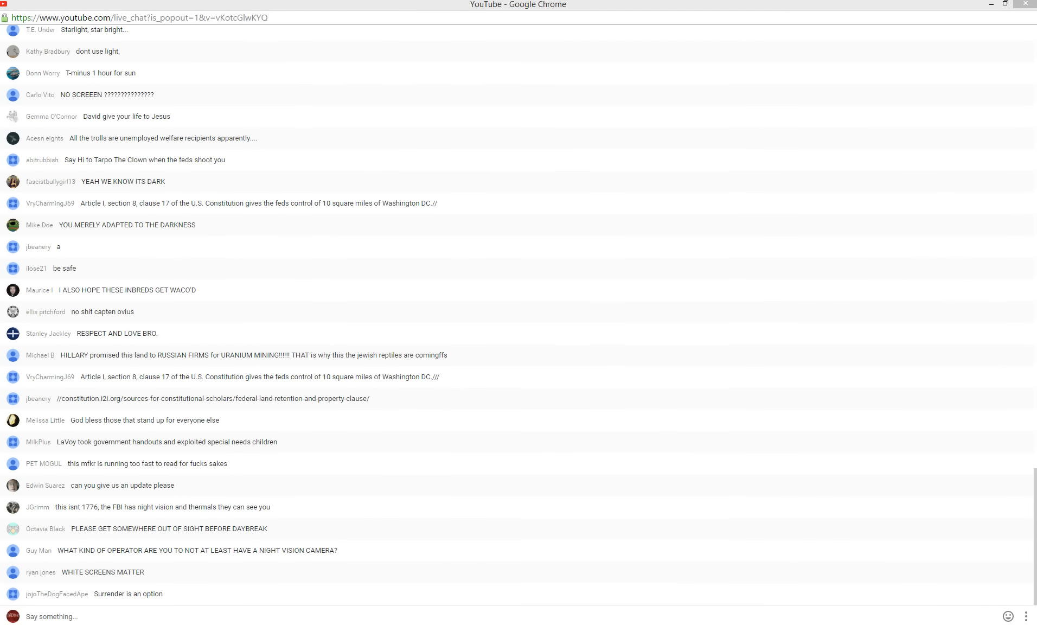
pyautogui.scroll(-3)
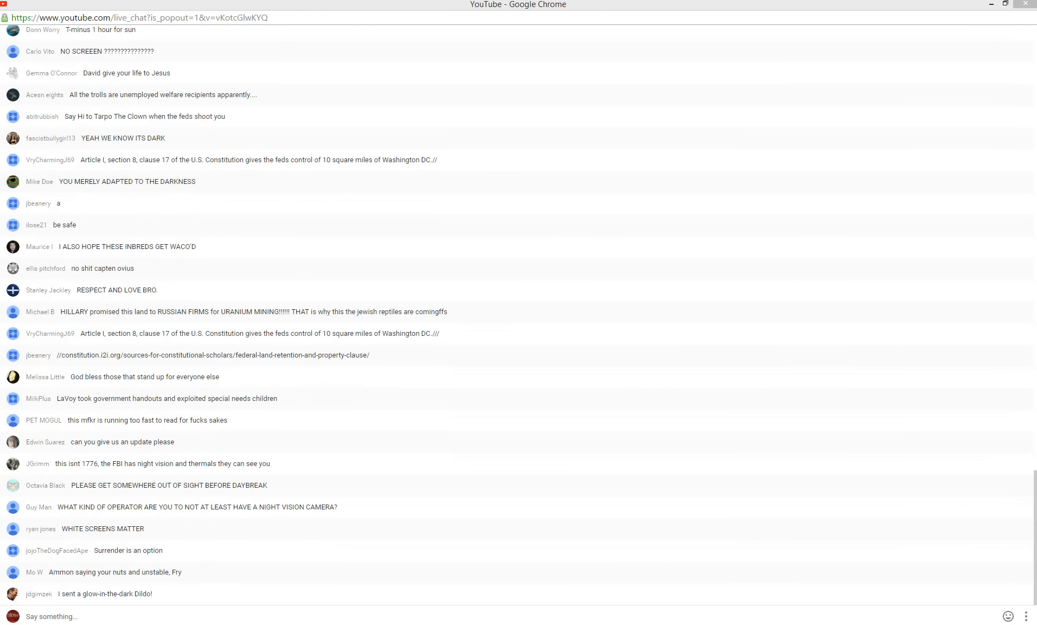
pyautogui.scroll(-3)
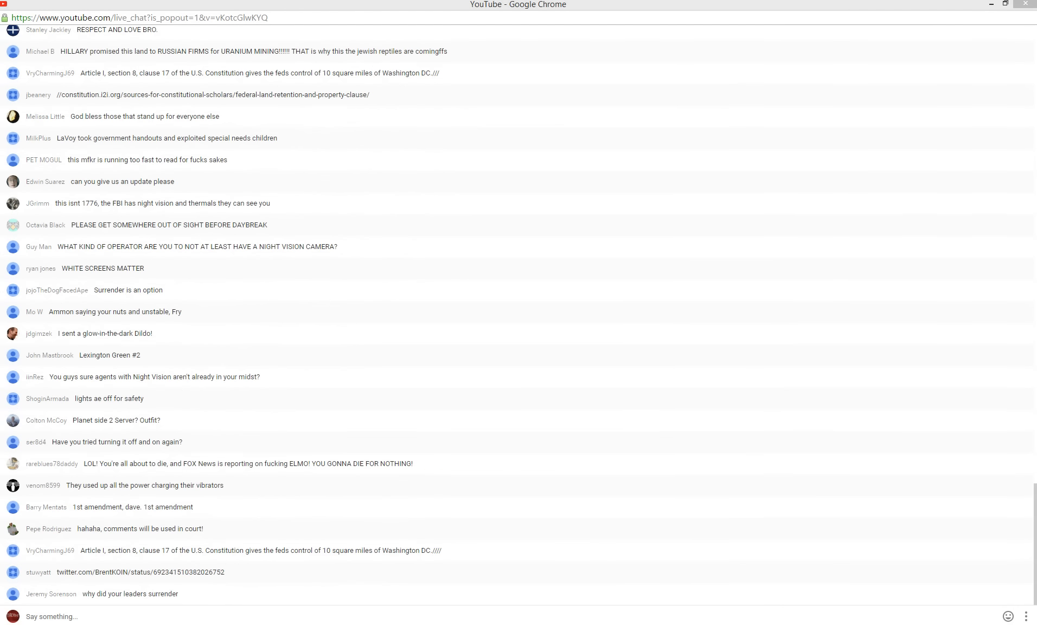
pyautogui.scroll(-3)
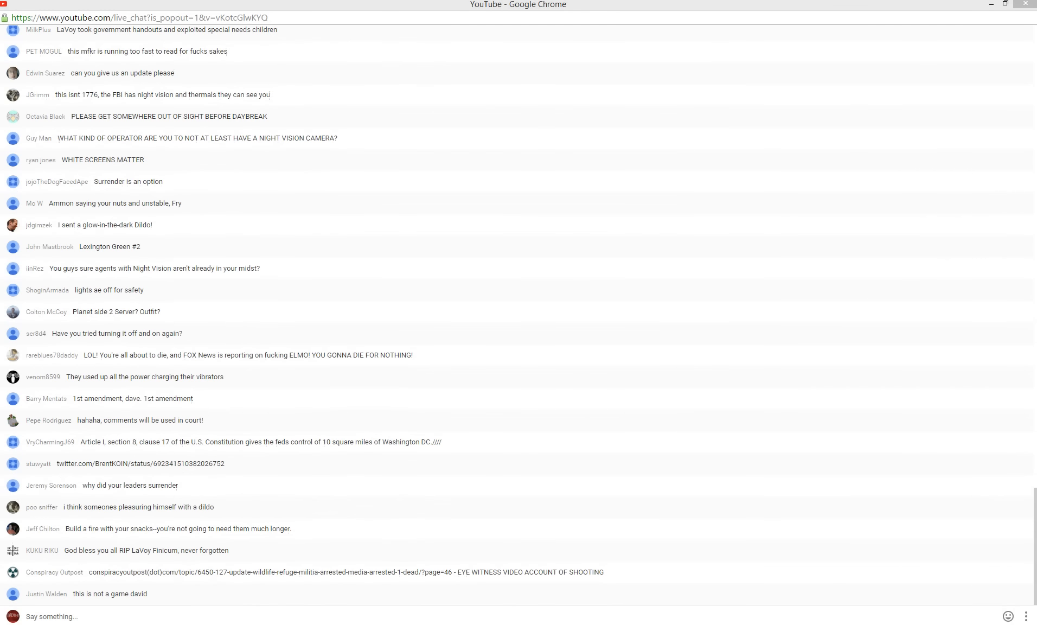
pyautogui.scroll(-3)
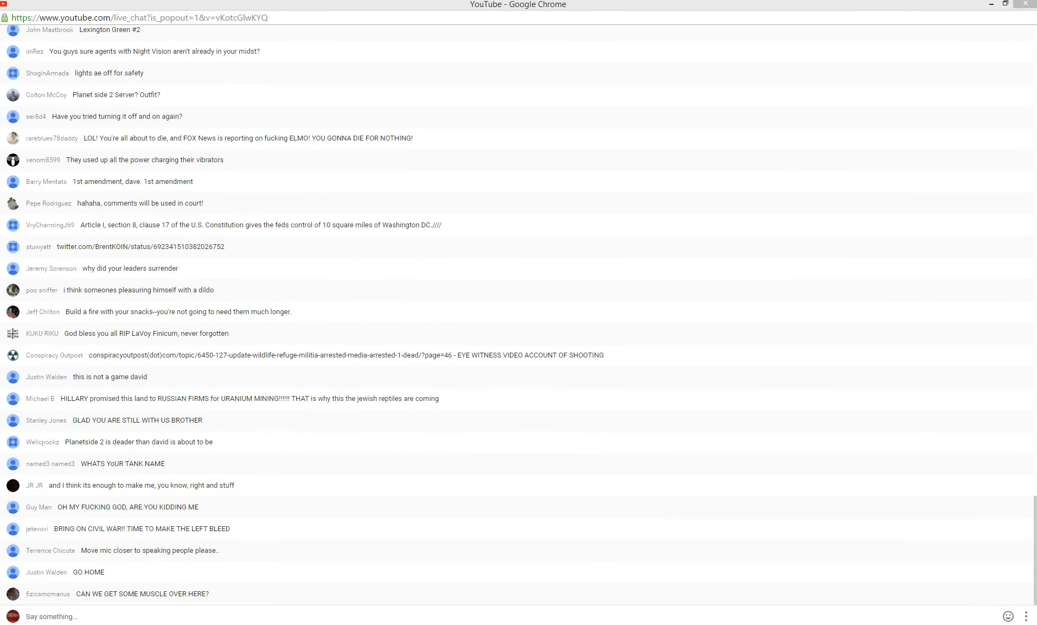
pyautogui.scroll(-3)
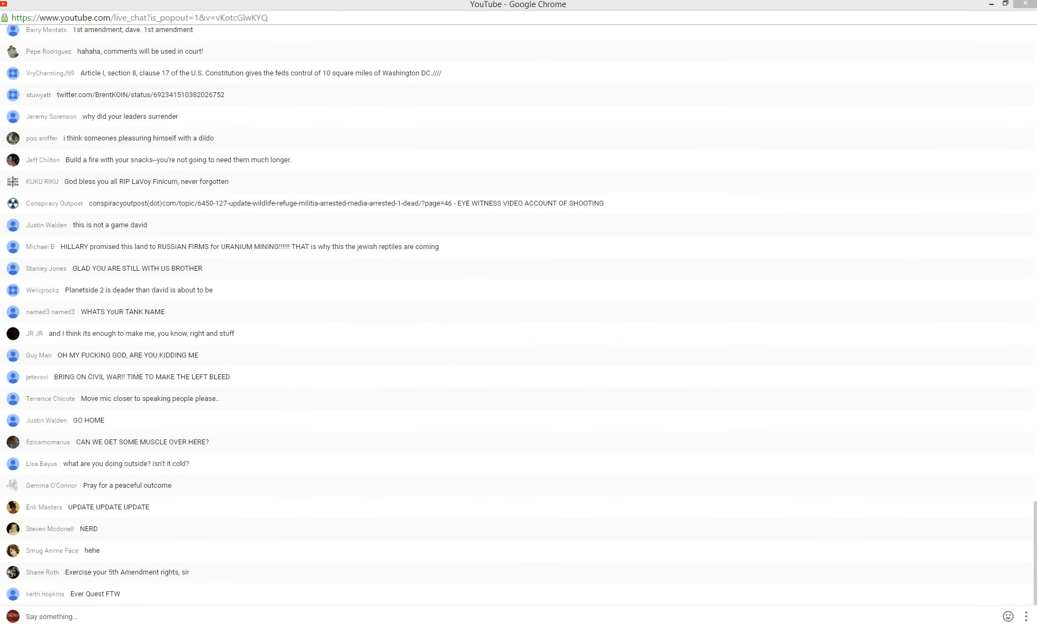
pyautogui.scroll(-3)
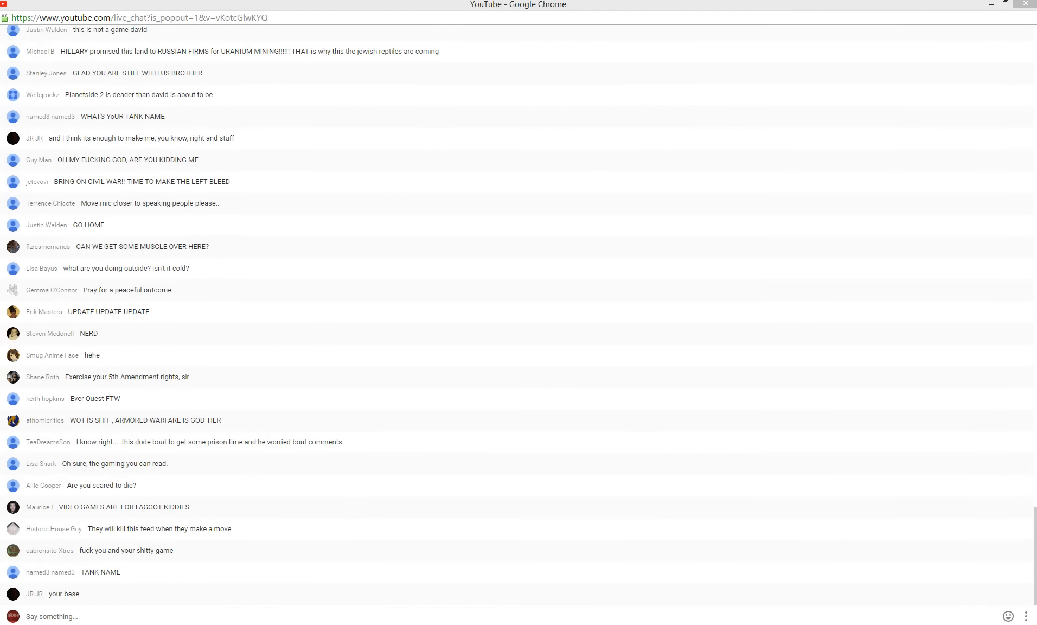
pyautogui.scroll(-3)
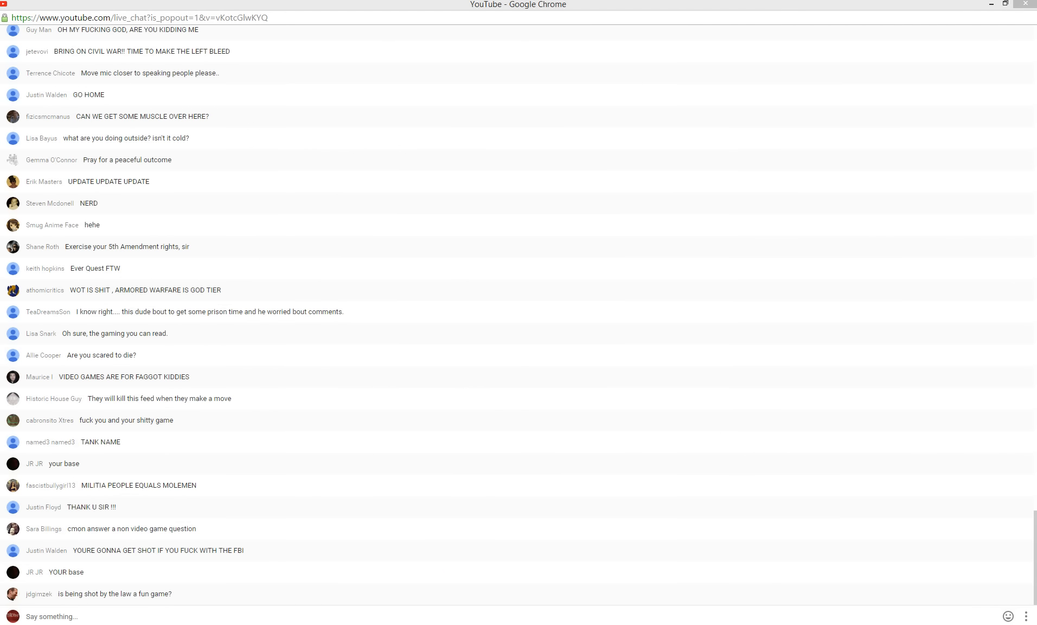
pyautogui.scroll(-3)
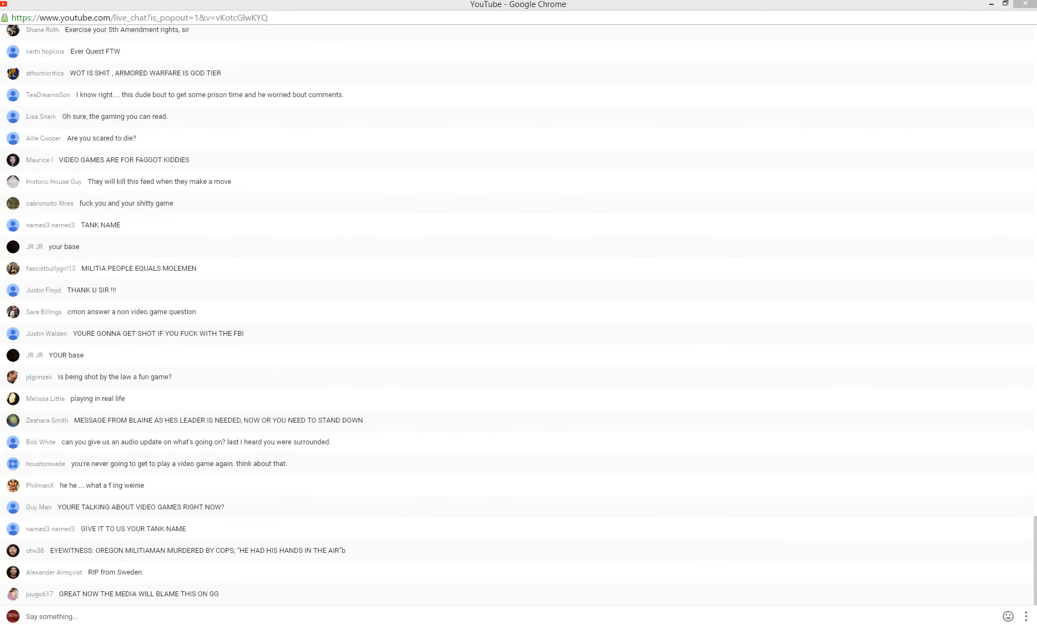
pyautogui.scroll(-3)
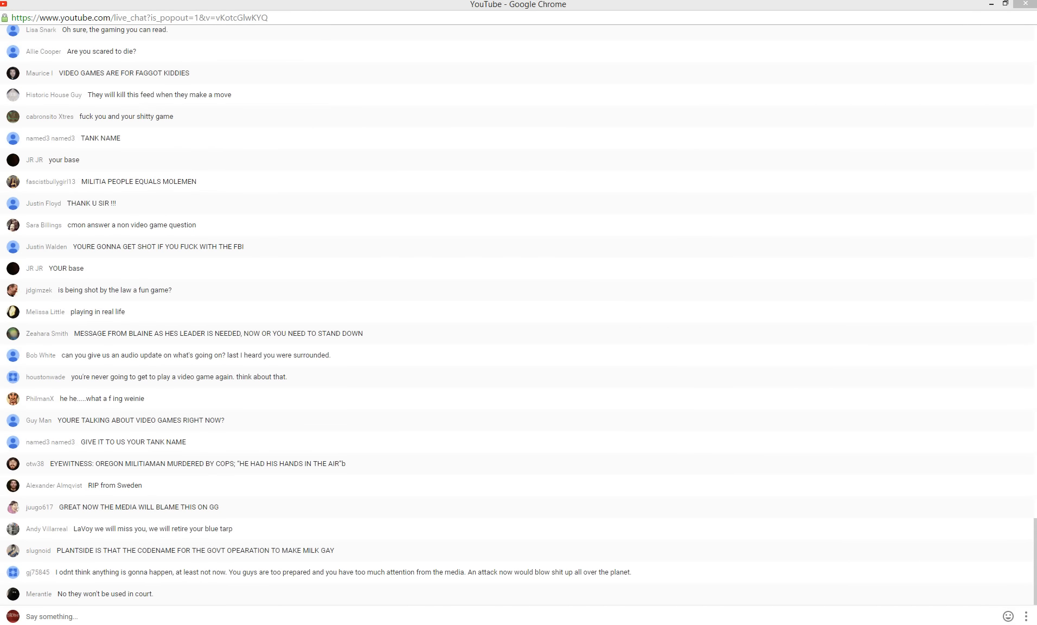
pyautogui.scroll(-3)
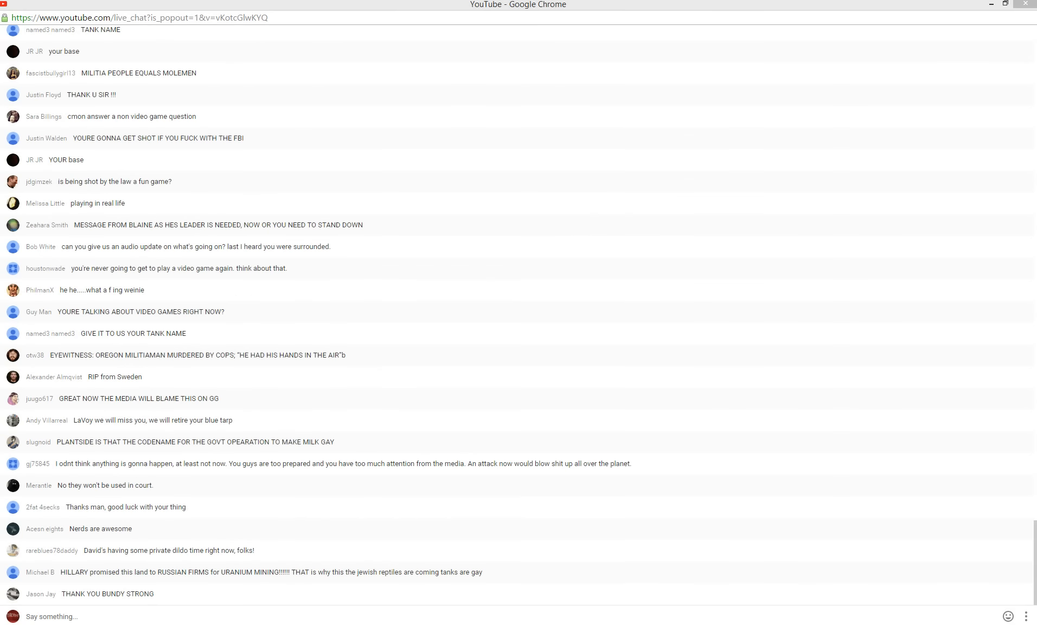
pyautogui.scroll(-3)
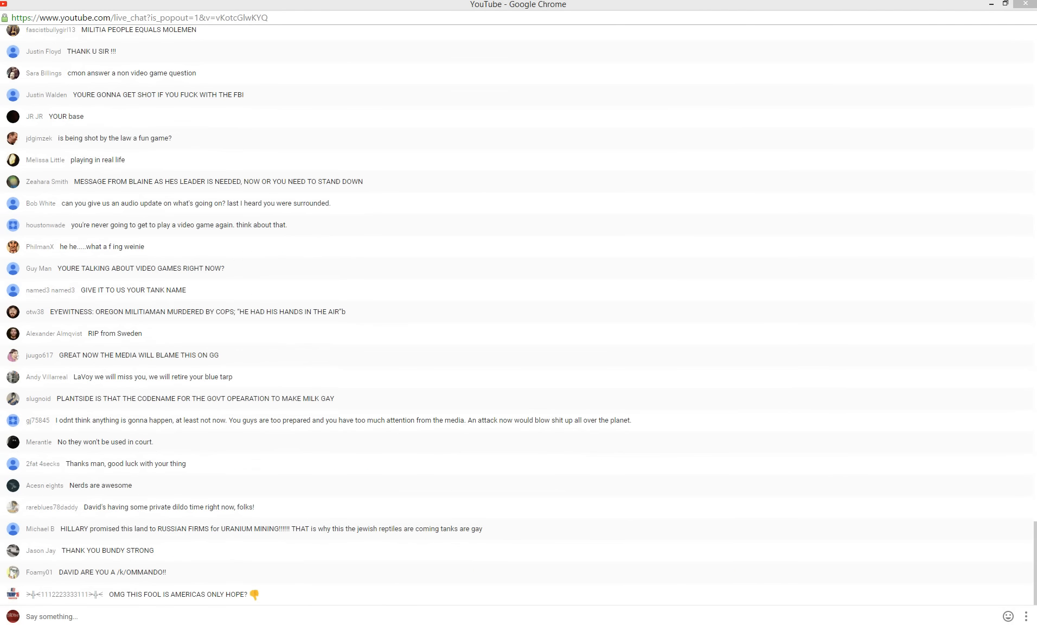
pyautogui.scroll(-3)
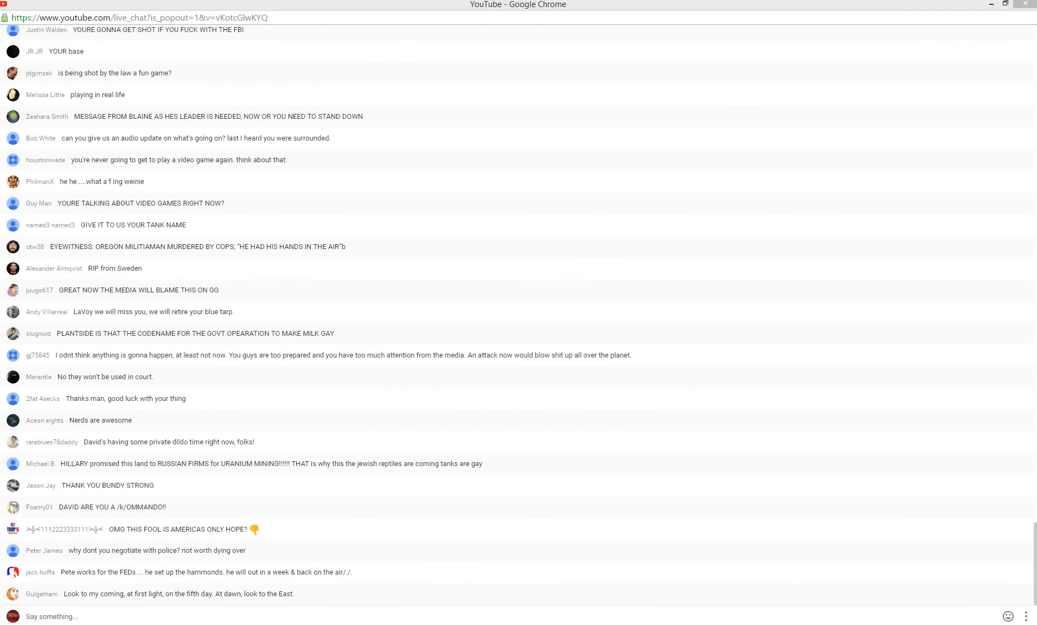
pyautogui.scroll(-3)
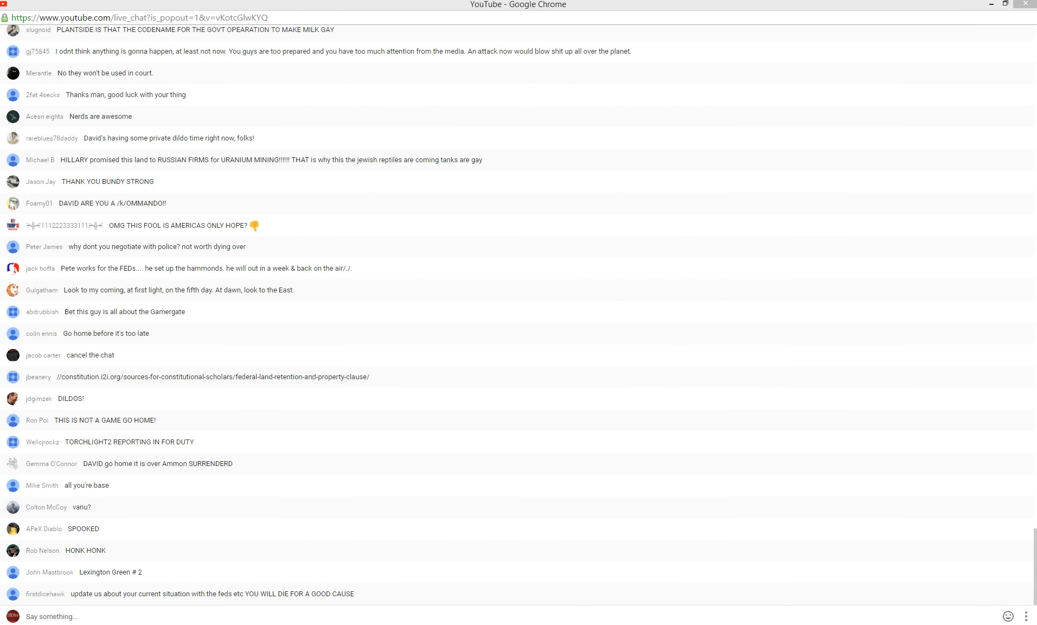
pyautogui.scroll(-3)
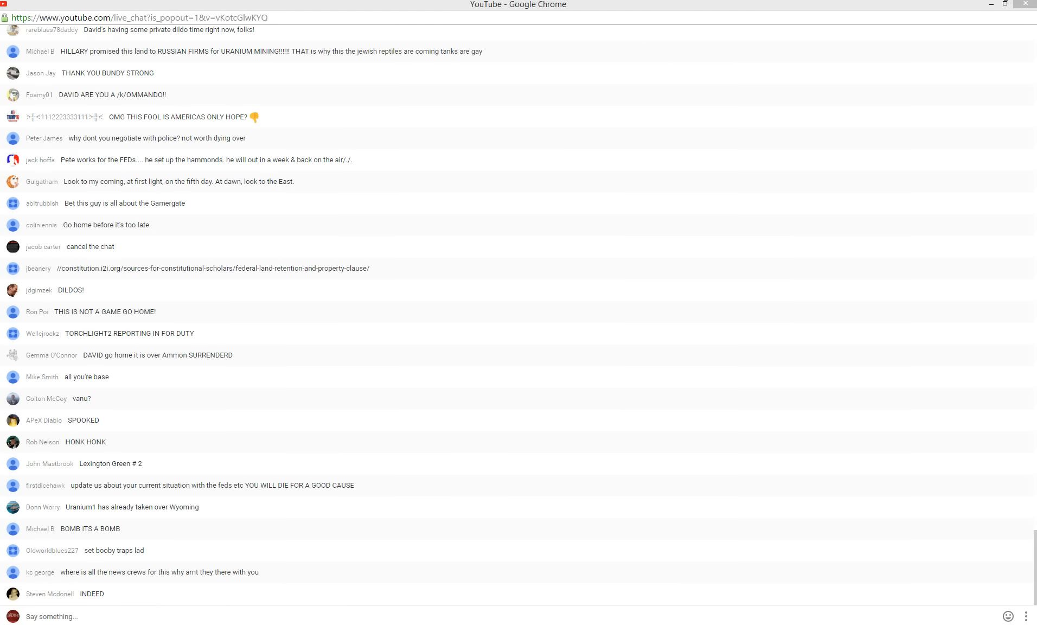
pyautogui.scroll(-3)
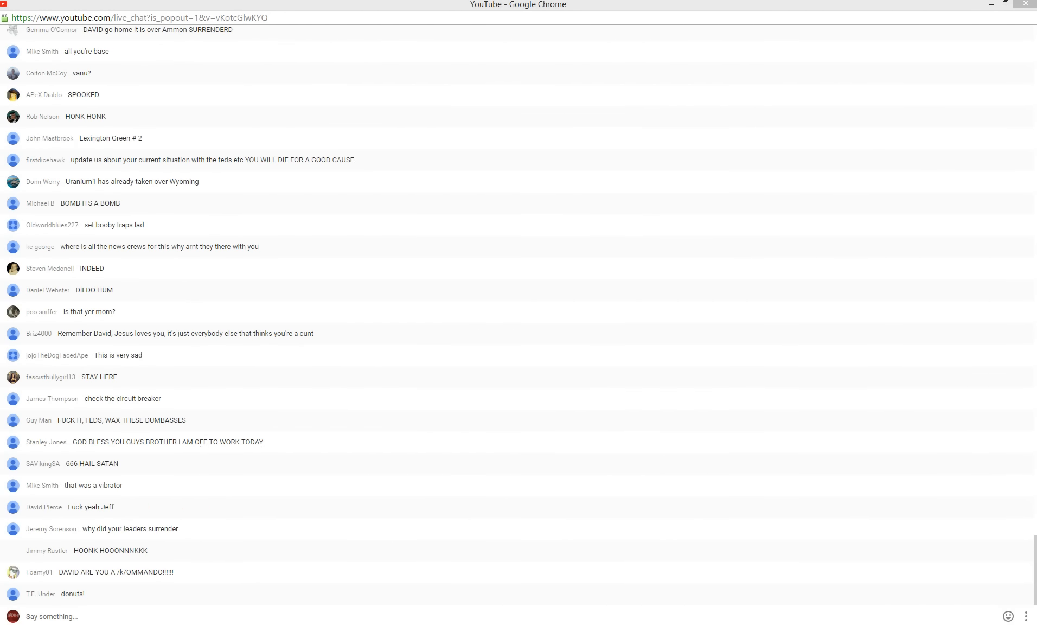
pyautogui.scroll(-3)
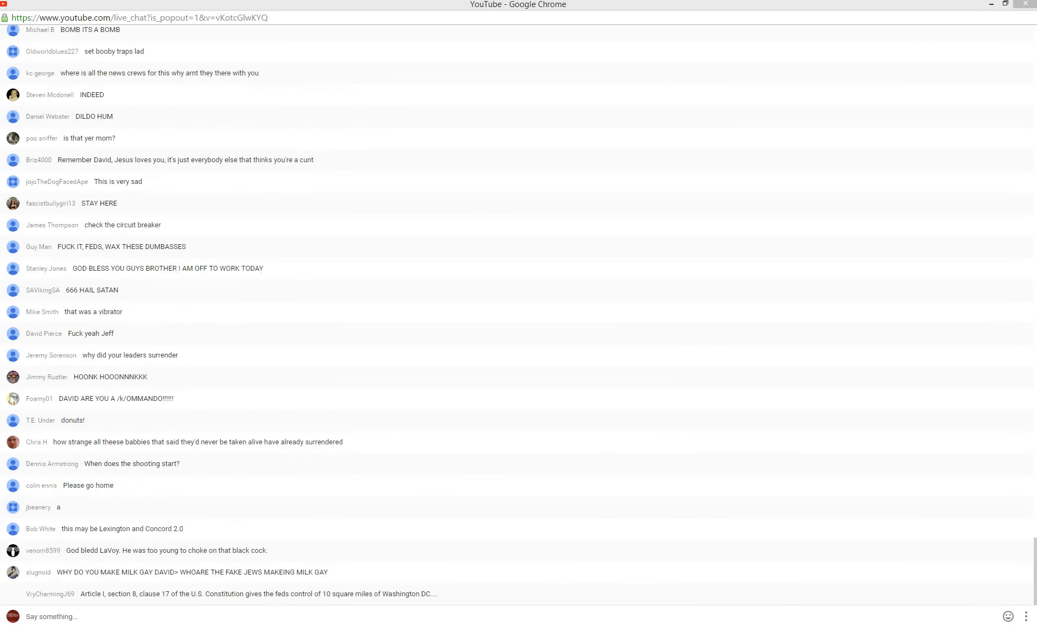
pyautogui.scroll(-3)
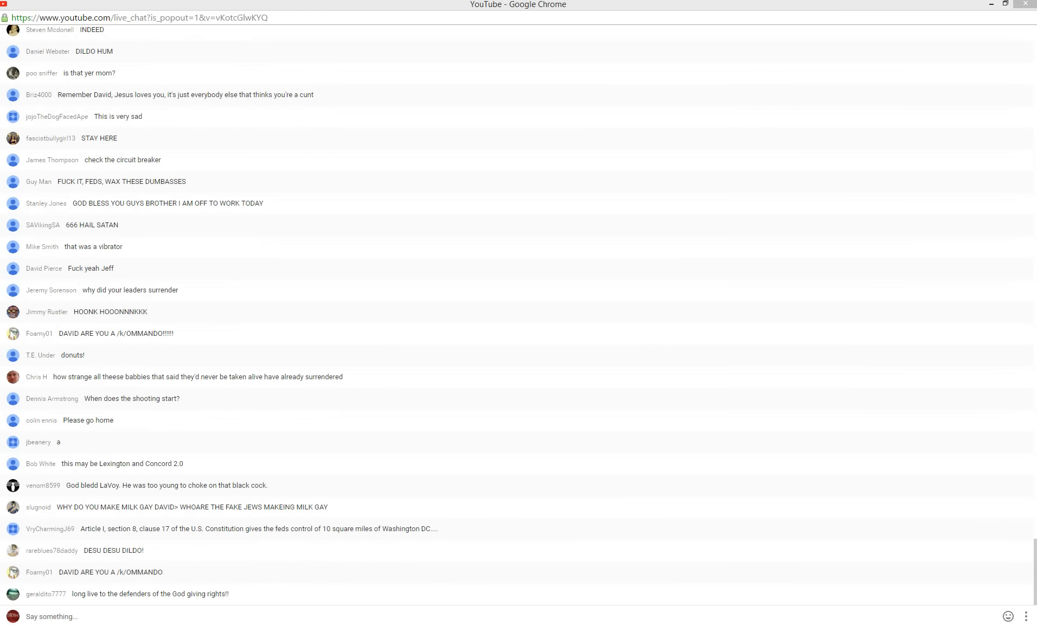
pyautogui.scroll(-3)
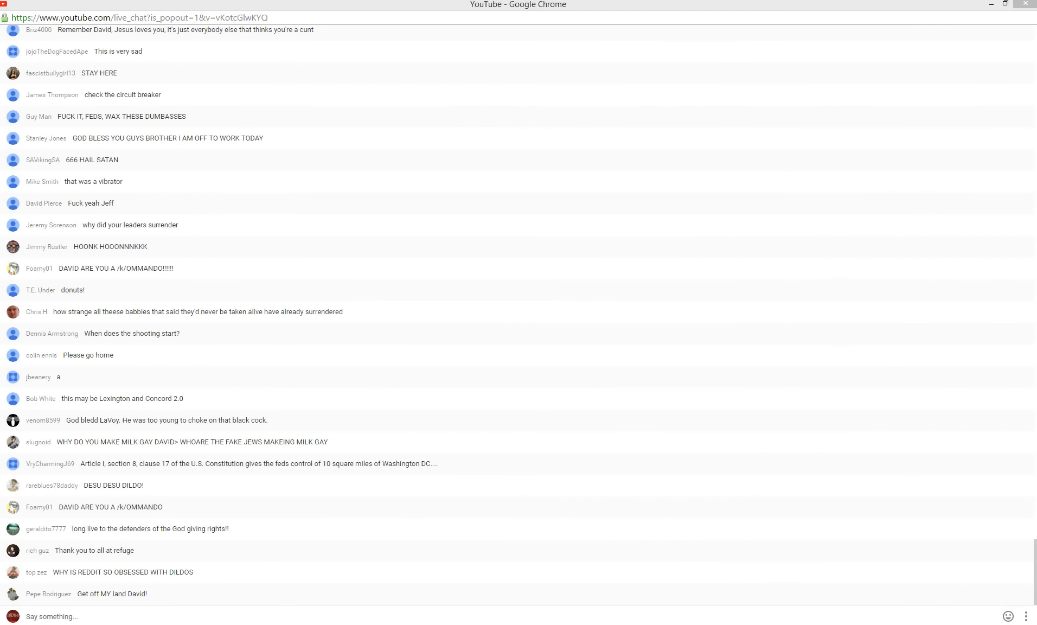
pyautogui.scroll(-3)
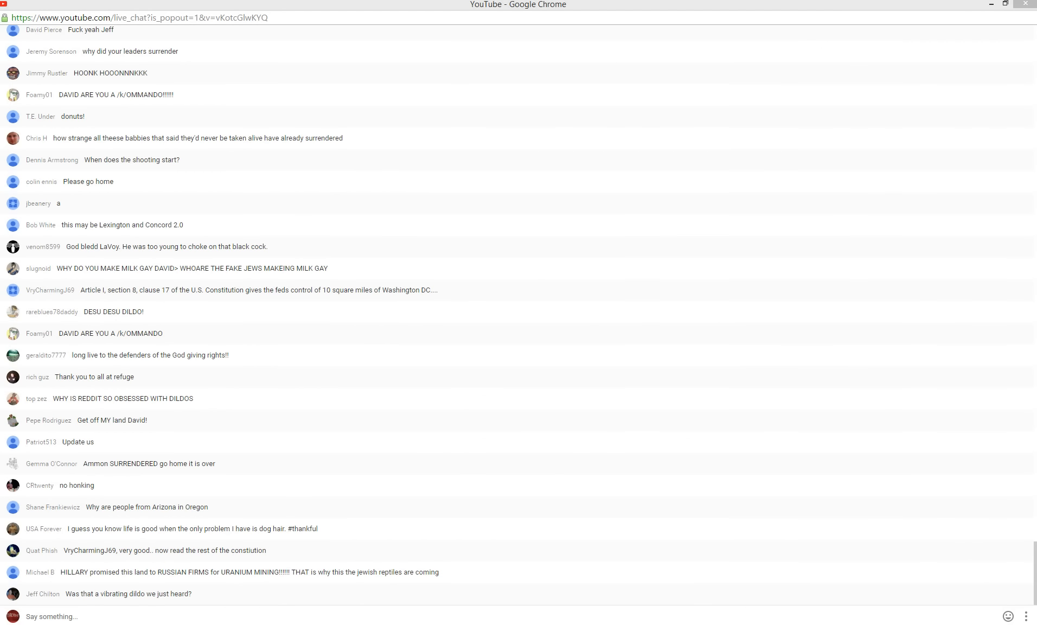
pyautogui.scroll(-3)
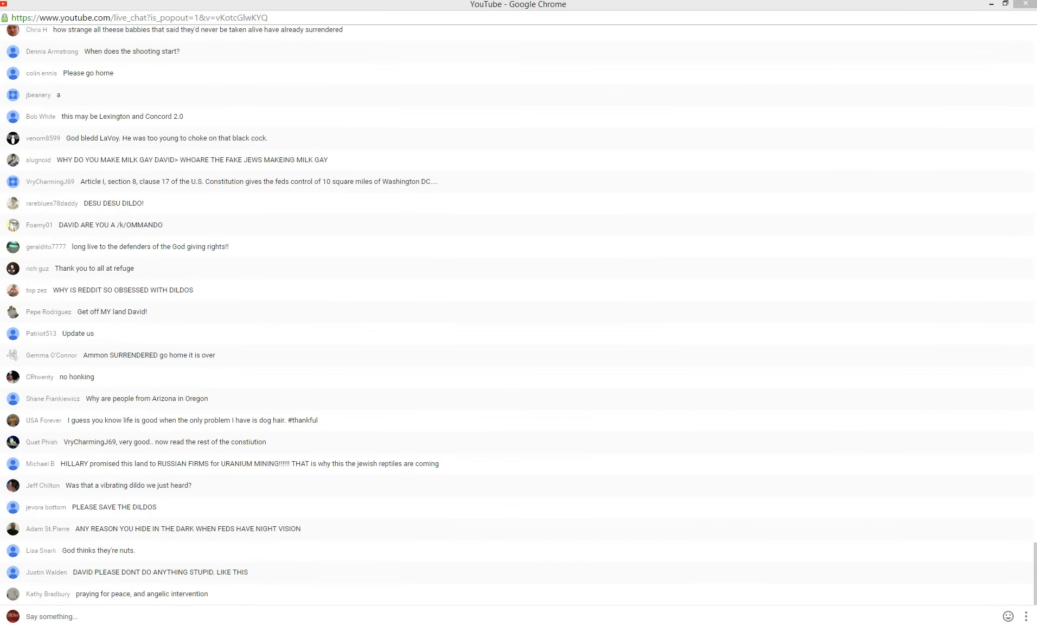
pyautogui.scroll(-3)
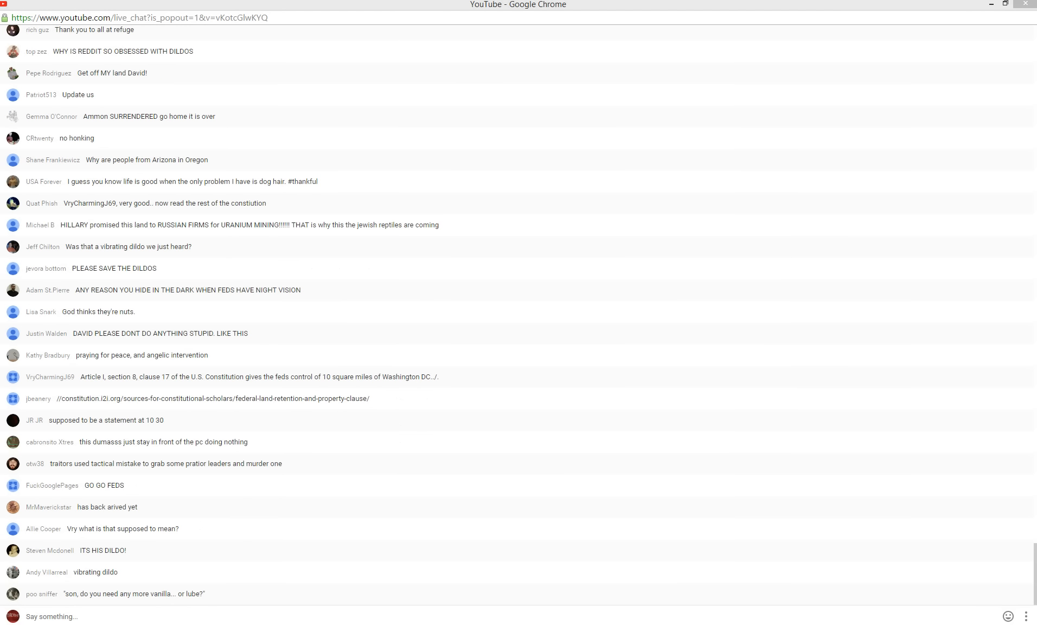
pyautogui.scroll(-3)
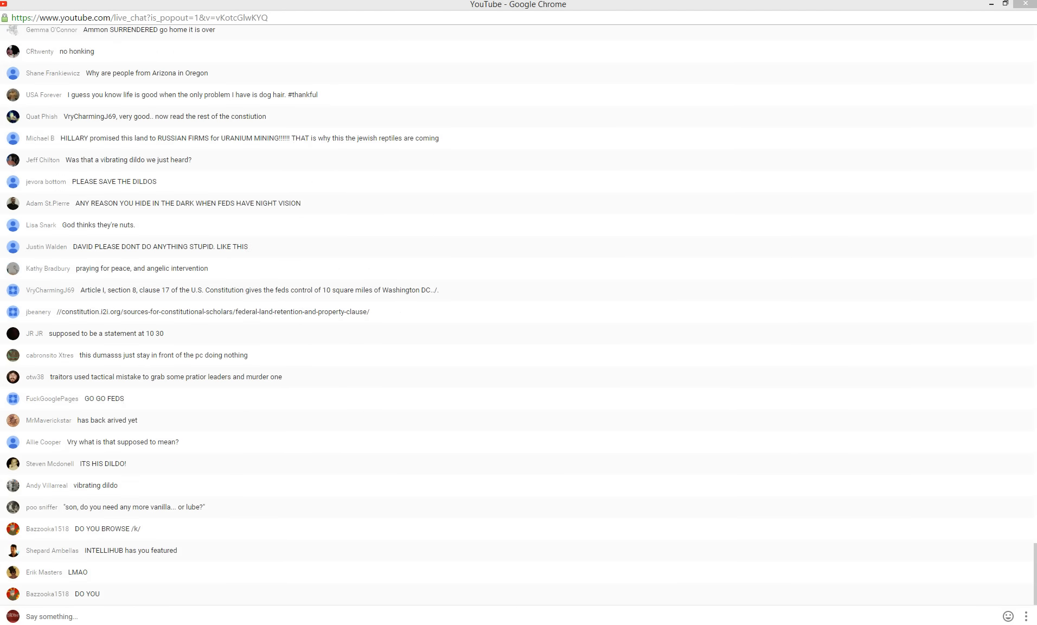
pyautogui.scroll(-3)
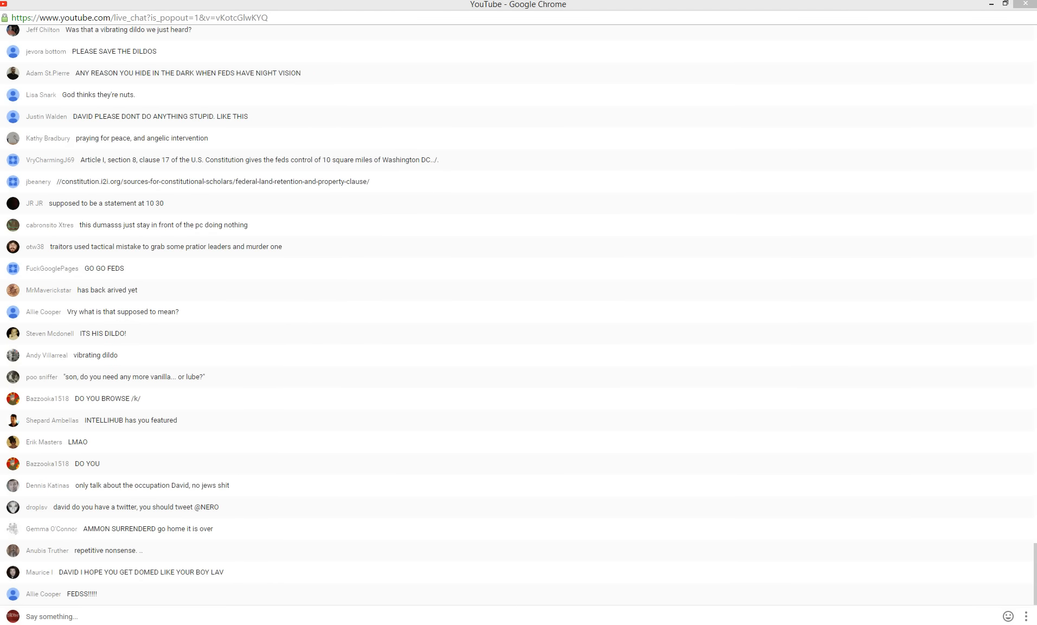
pyautogui.scroll(-3)
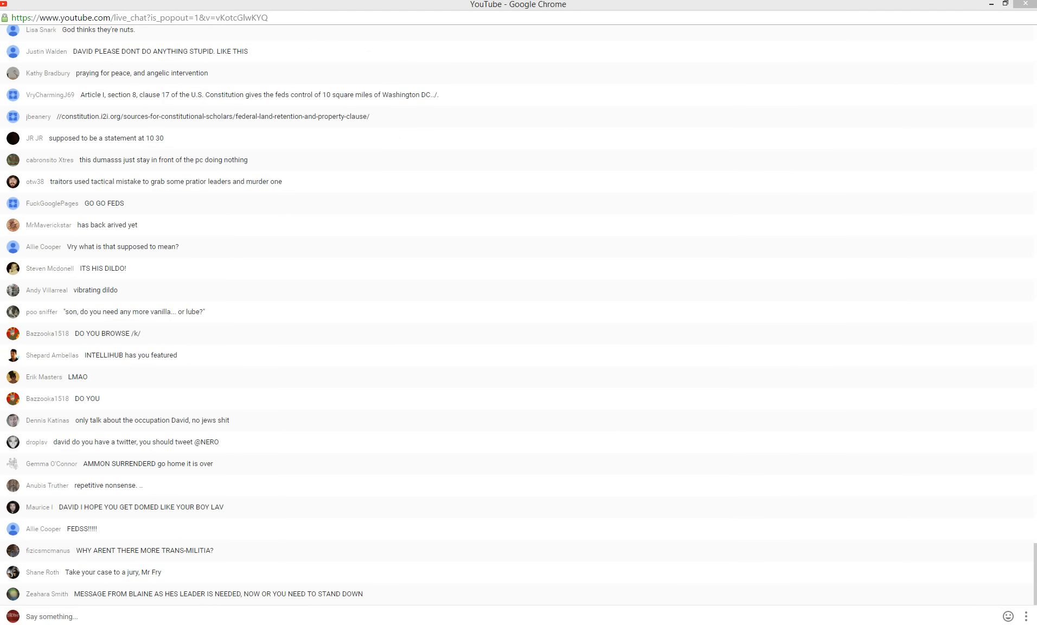
pyautogui.scroll(-3)
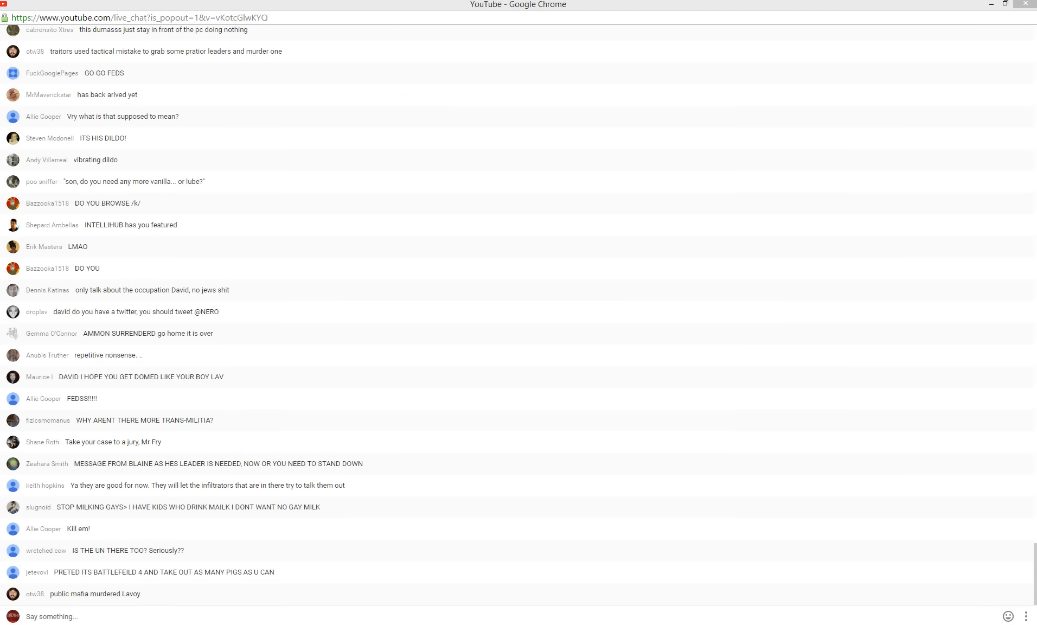
pyautogui.scroll(-3)
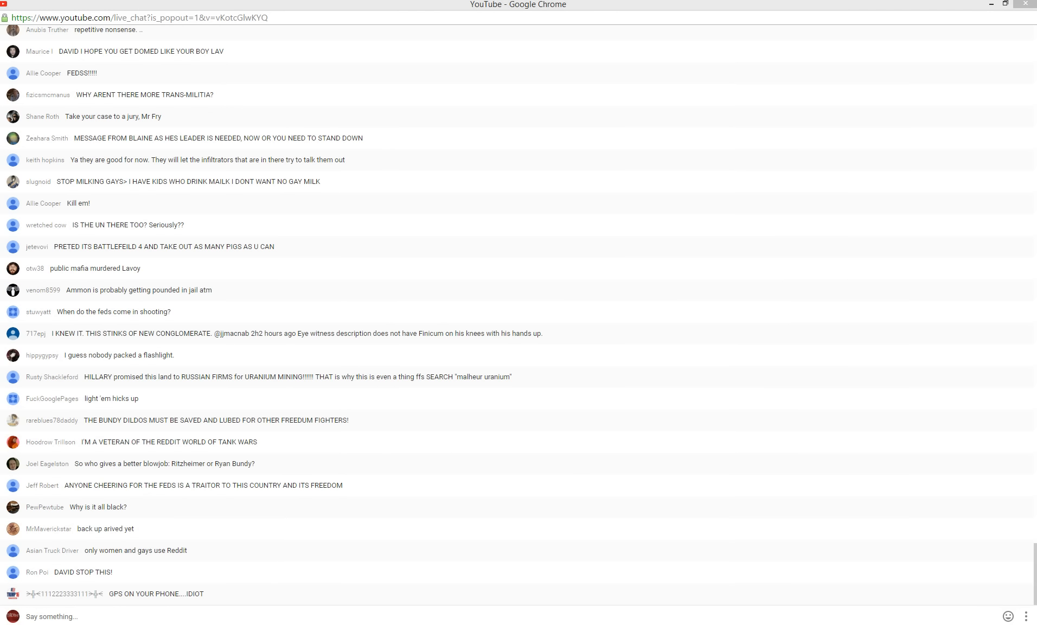
pyautogui.scroll(-3)
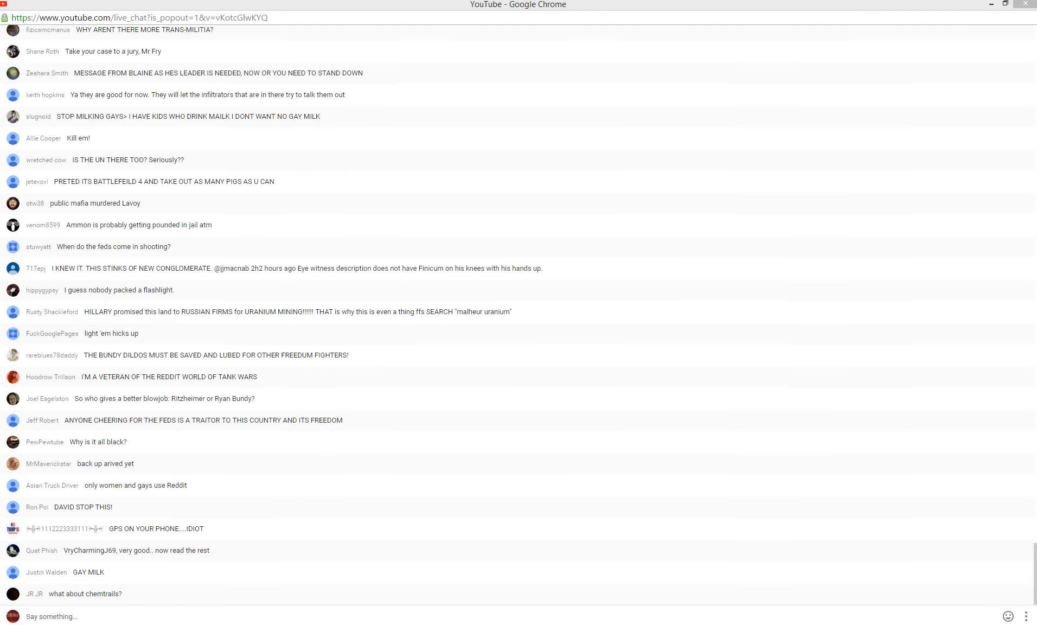
pyautogui.scroll(-3)
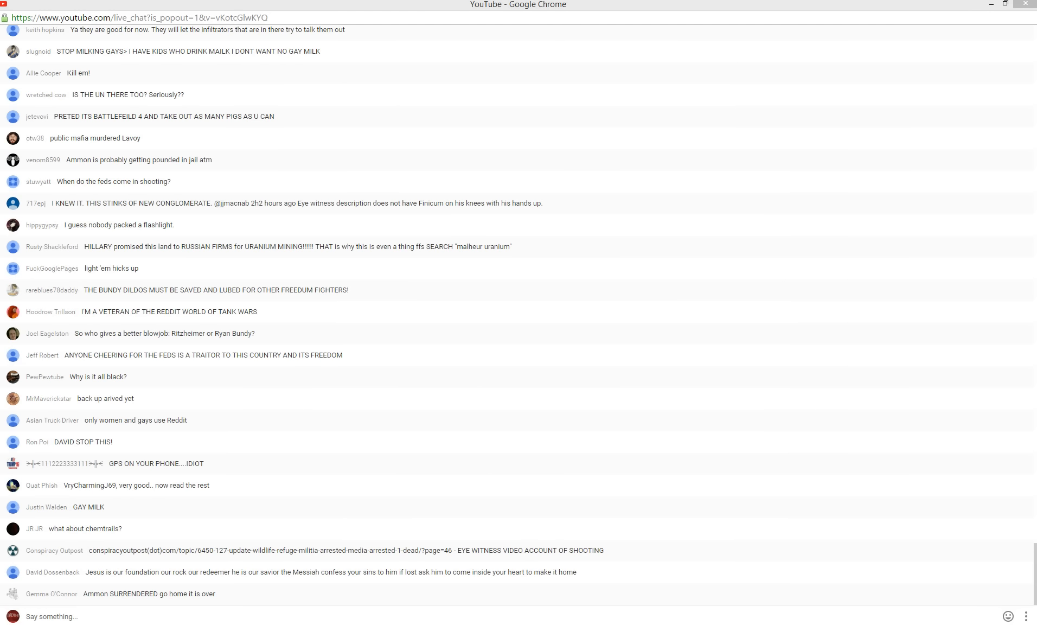
pyautogui.scroll(-3)
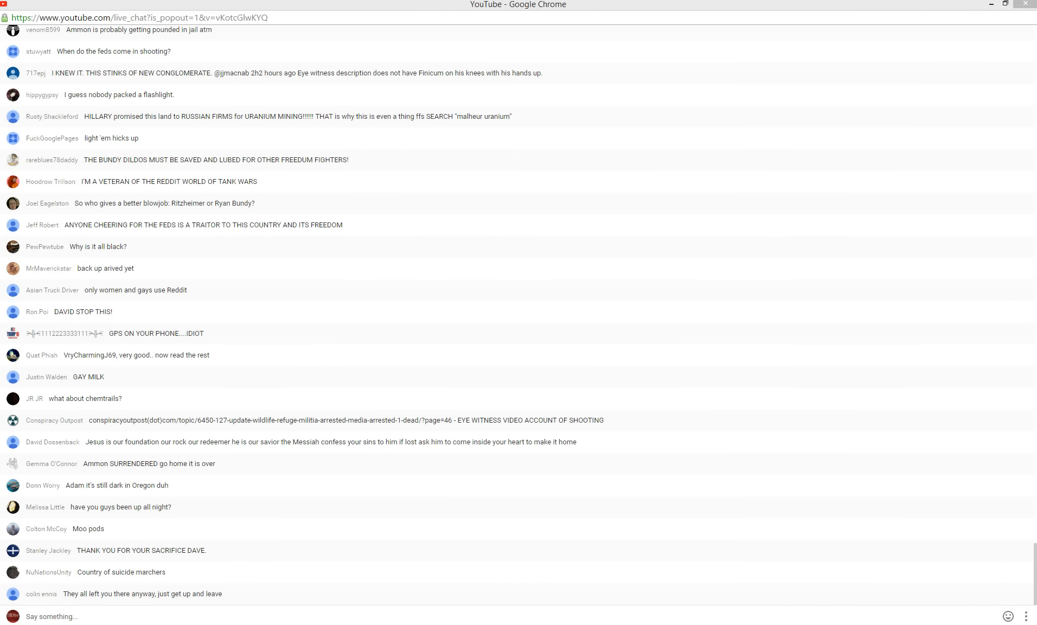
pyautogui.scroll(-3)
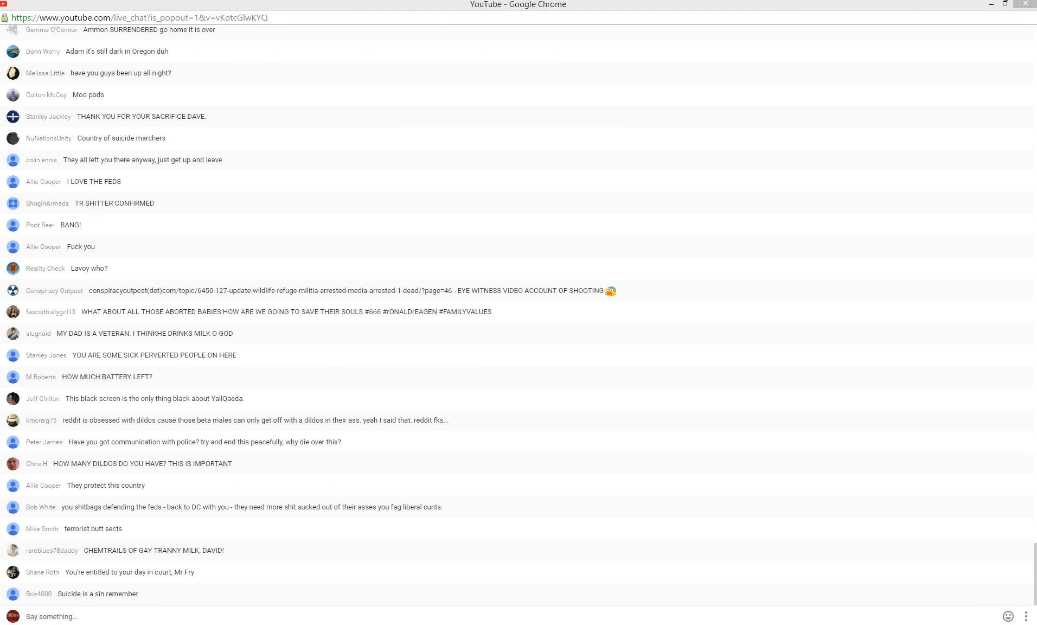
pyautogui.scroll(-3)
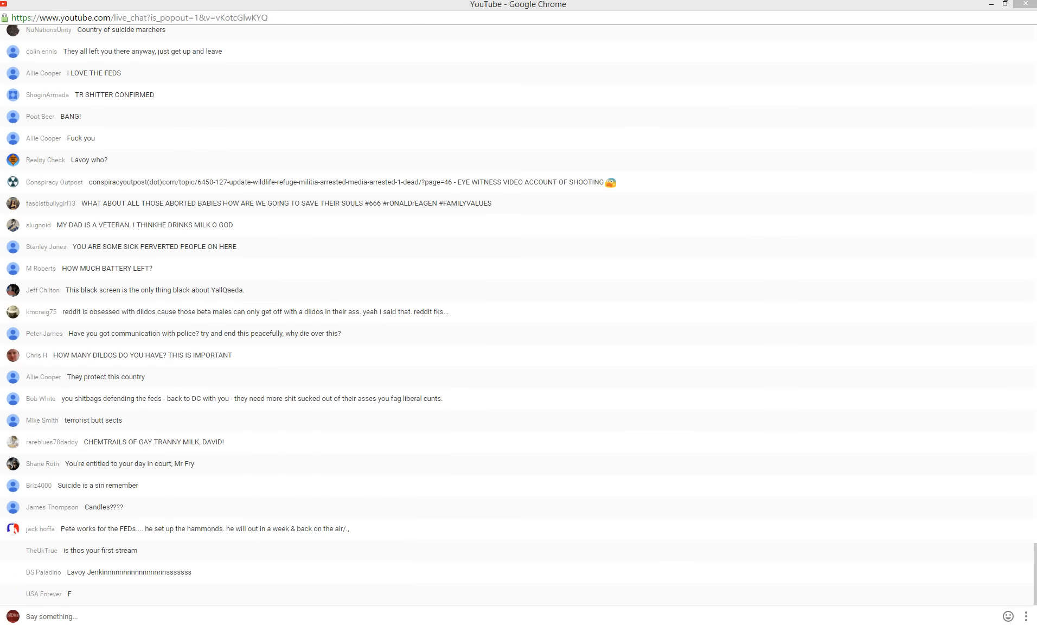
pyautogui.scroll(-3)
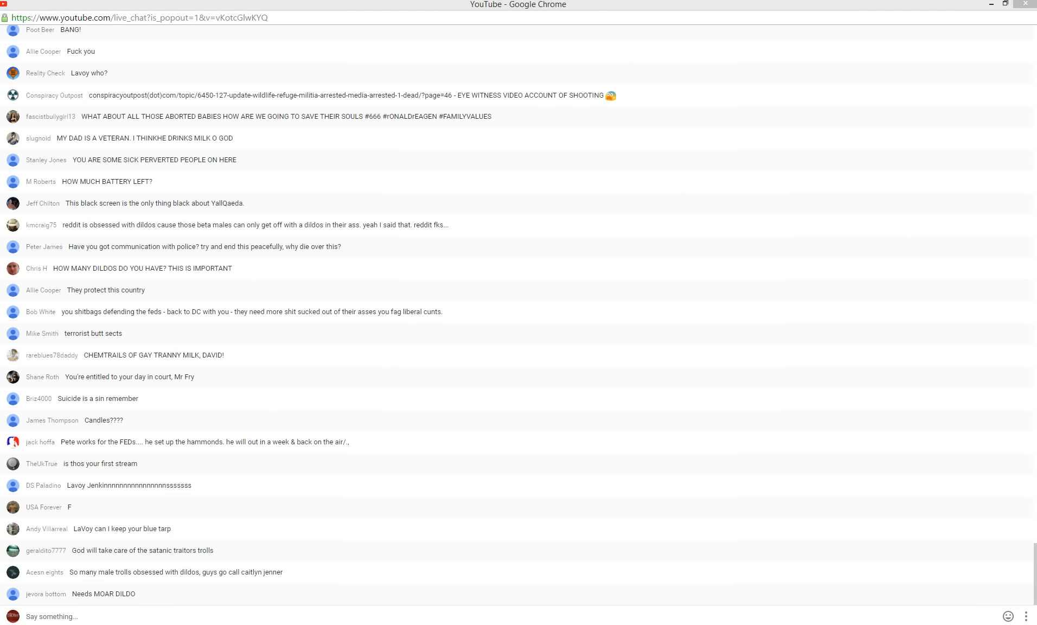
pyautogui.scroll(-3)
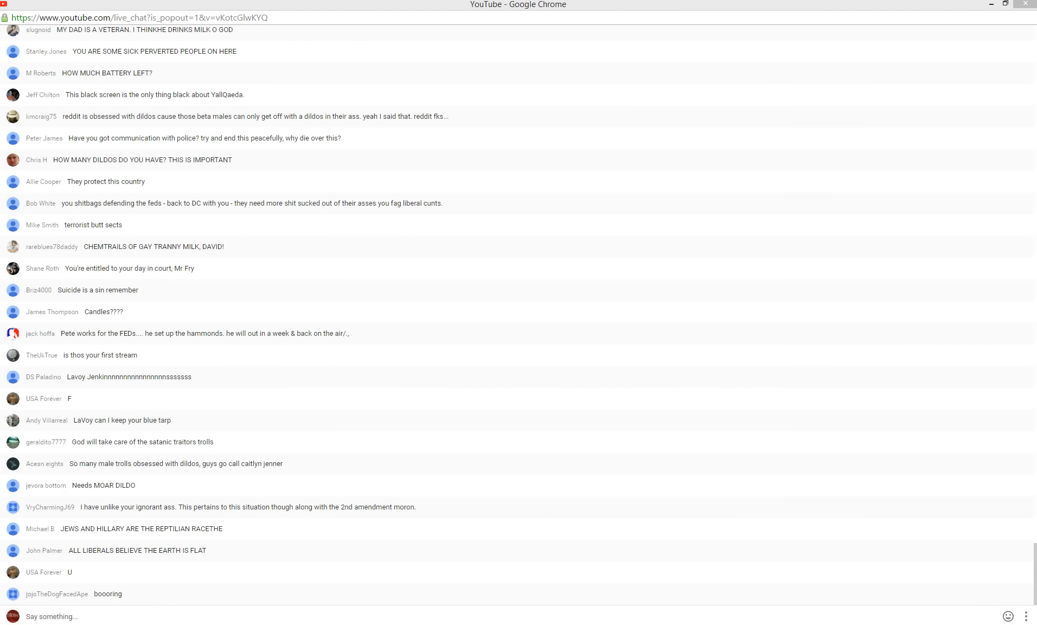
pyautogui.scroll(-3)
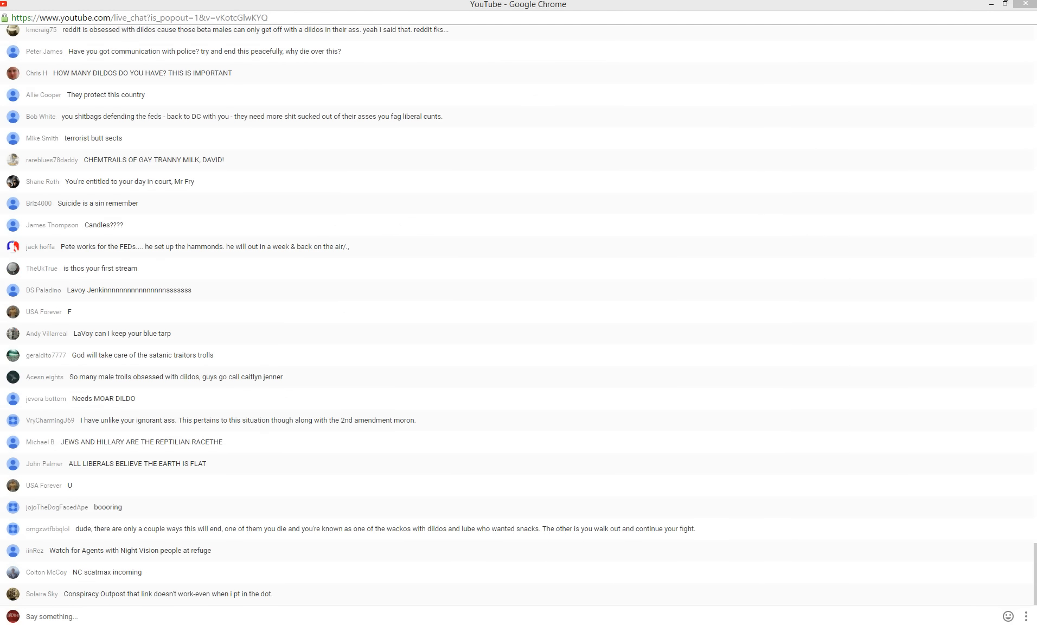
pyautogui.scroll(-3)
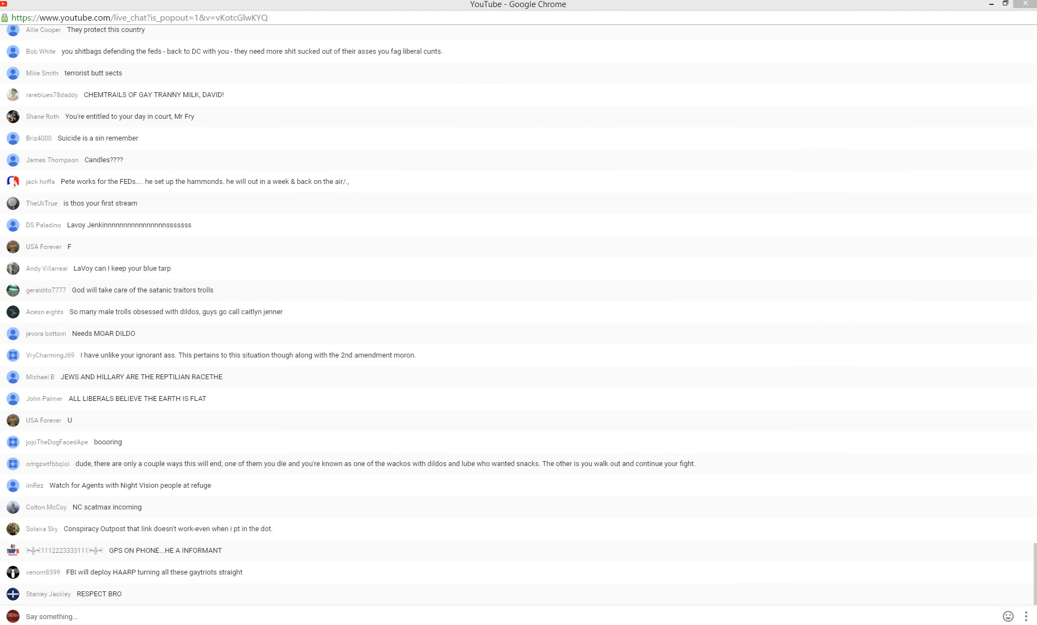
pyautogui.scroll(-3)
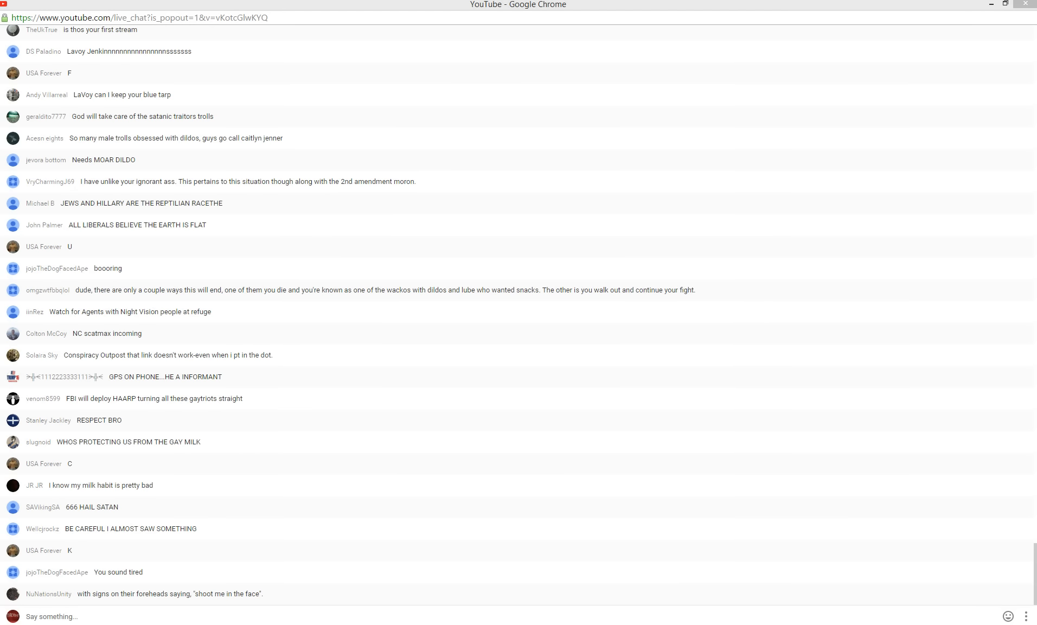
pyautogui.scroll(-3)
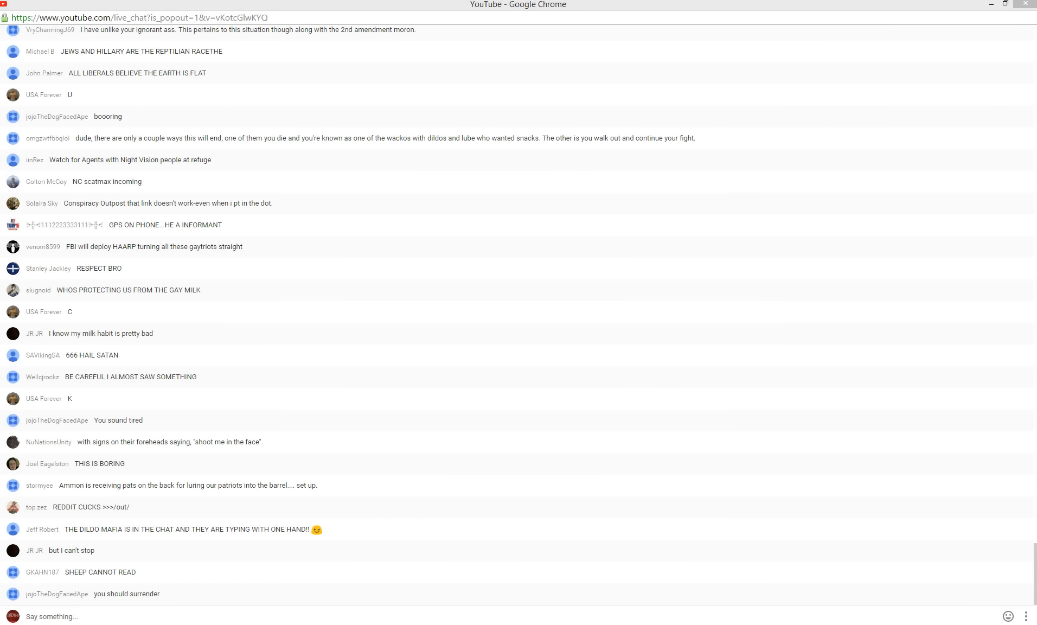
pyautogui.scroll(-3)
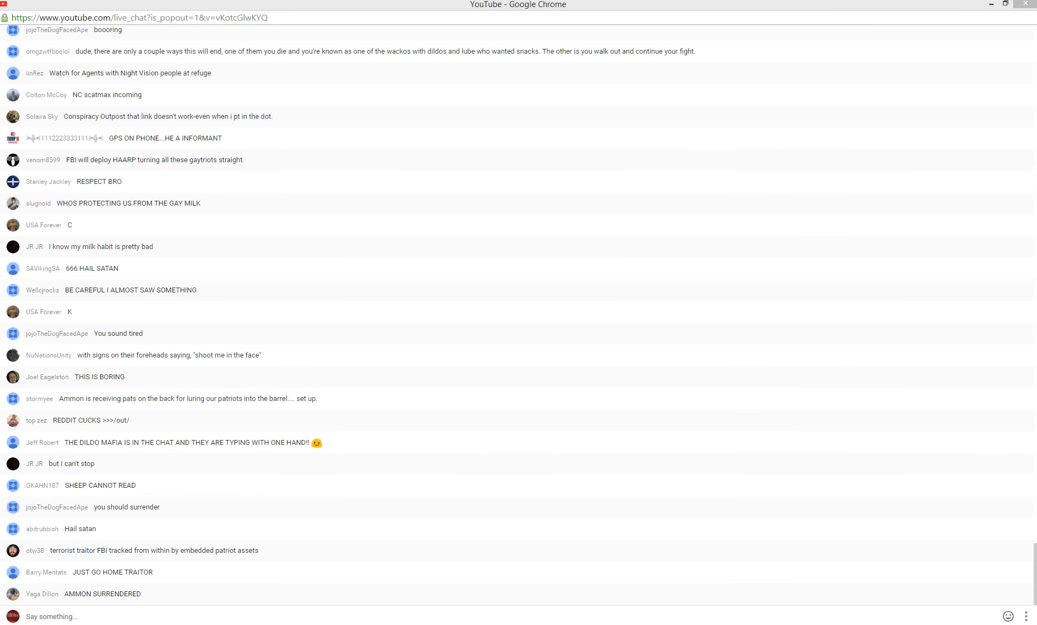
pyautogui.scroll(-3)
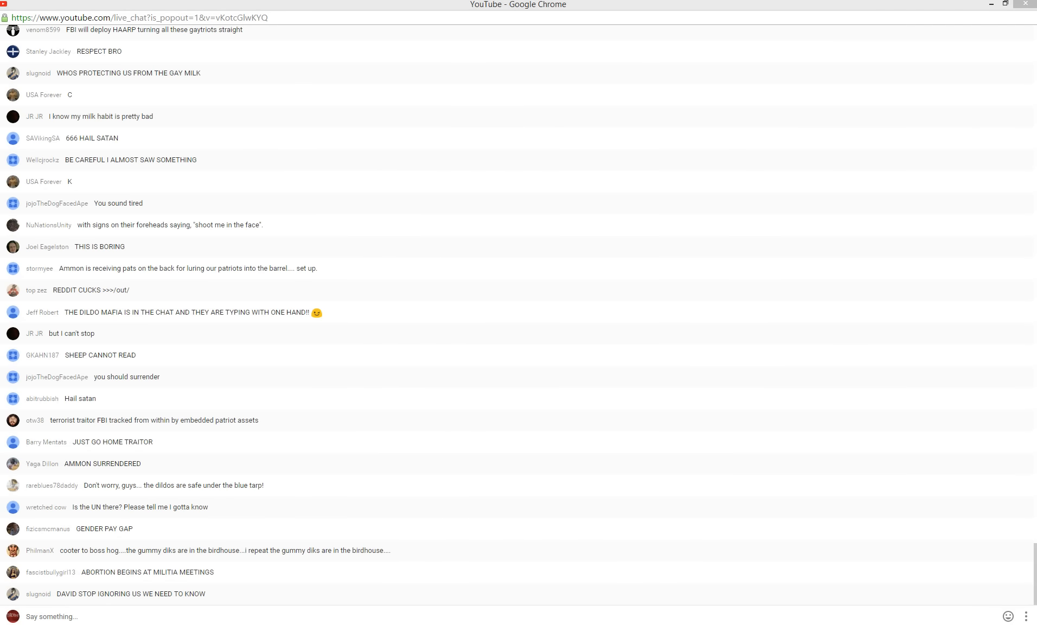
pyautogui.scroll(-3)
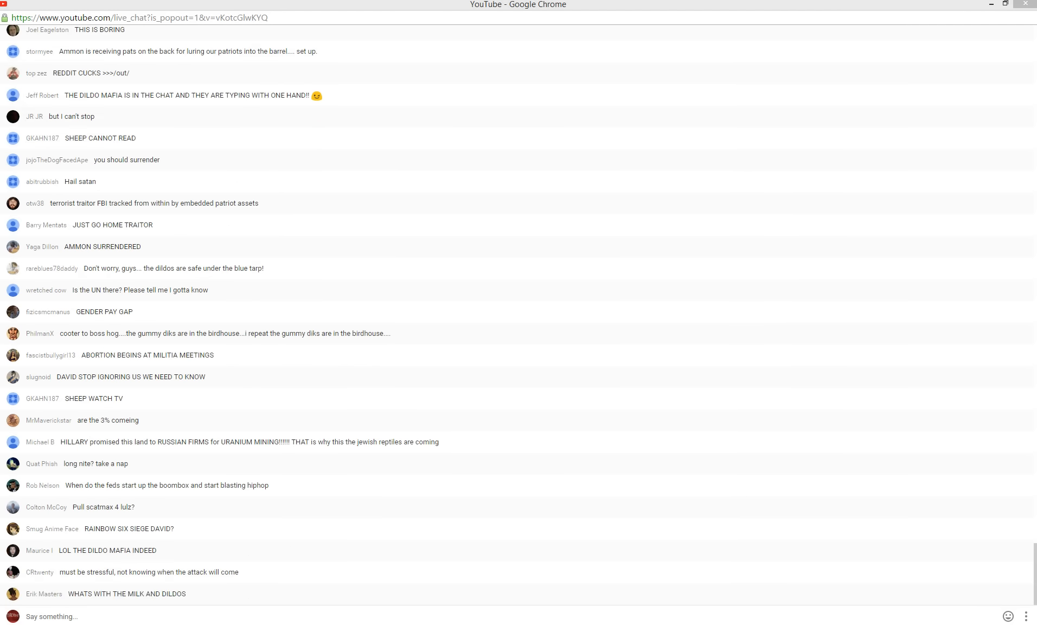
pyautogui.scroll(-3)
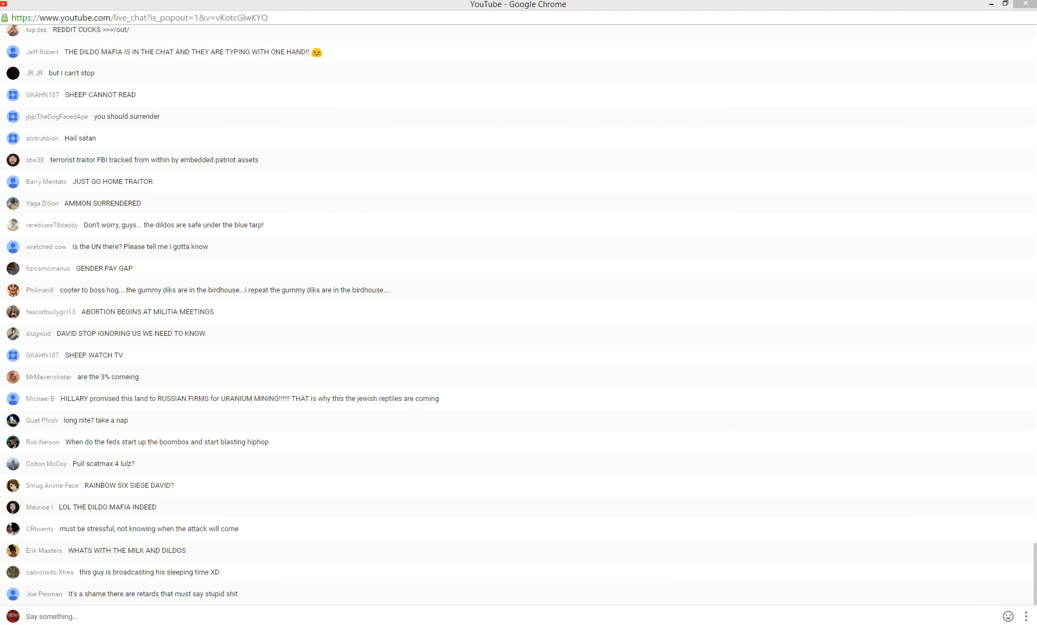
pyautogui.scroll(-3)
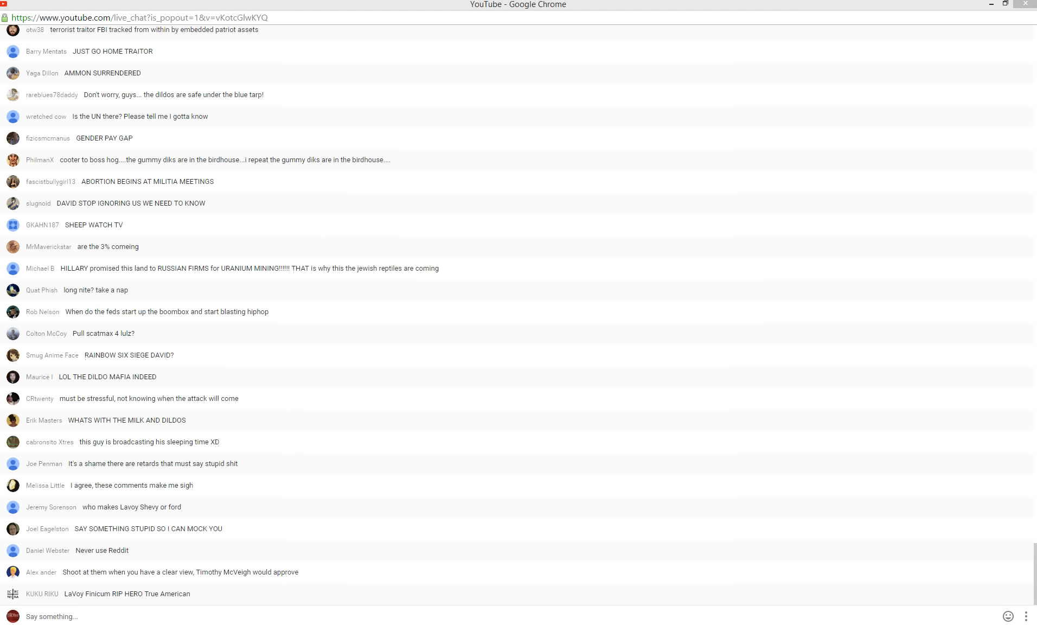
pyautogui.scroll(-3)
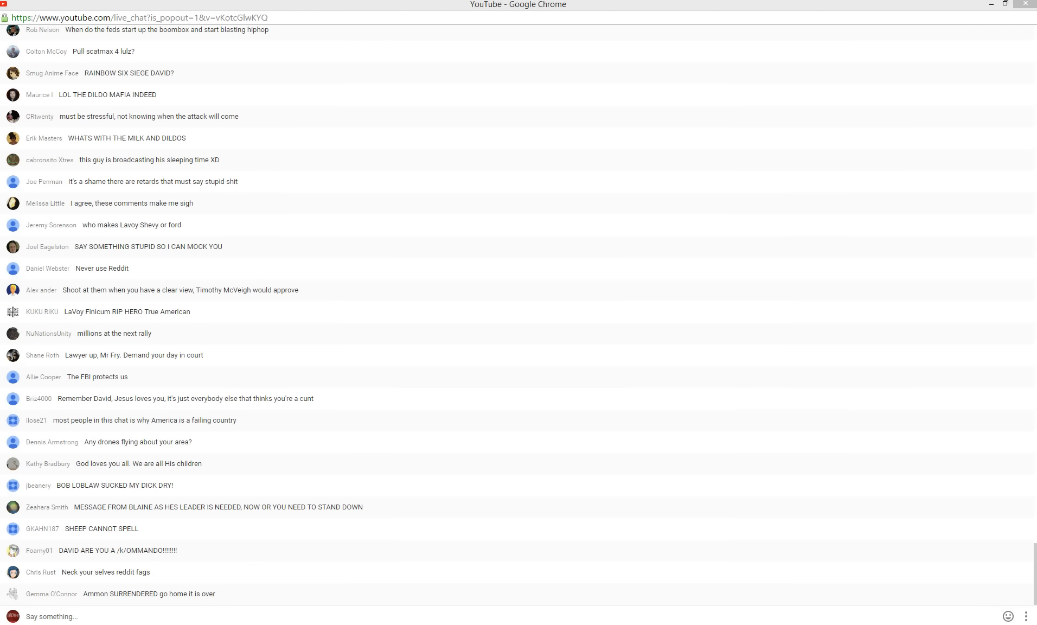
pyautogui.scroll(-3)
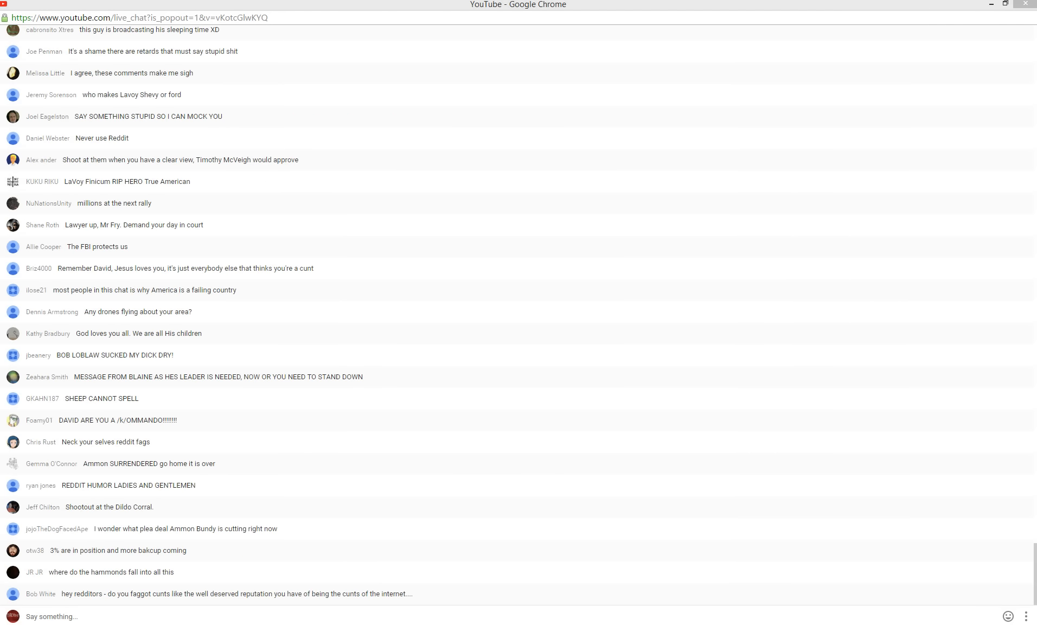
pyautogui.scroll(-3)
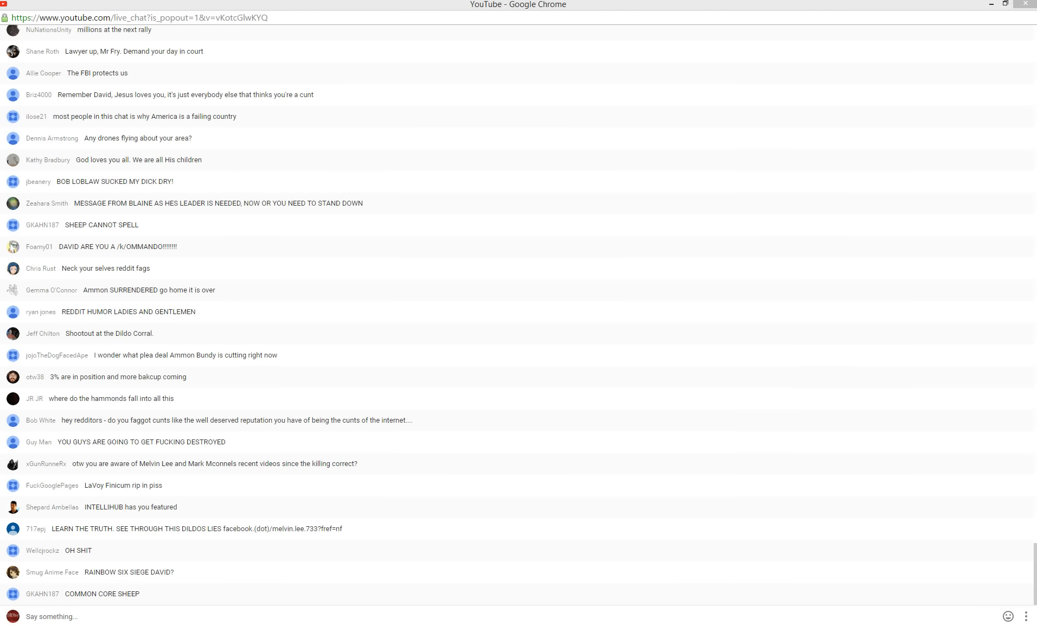
pyautogui.scroll(-3)
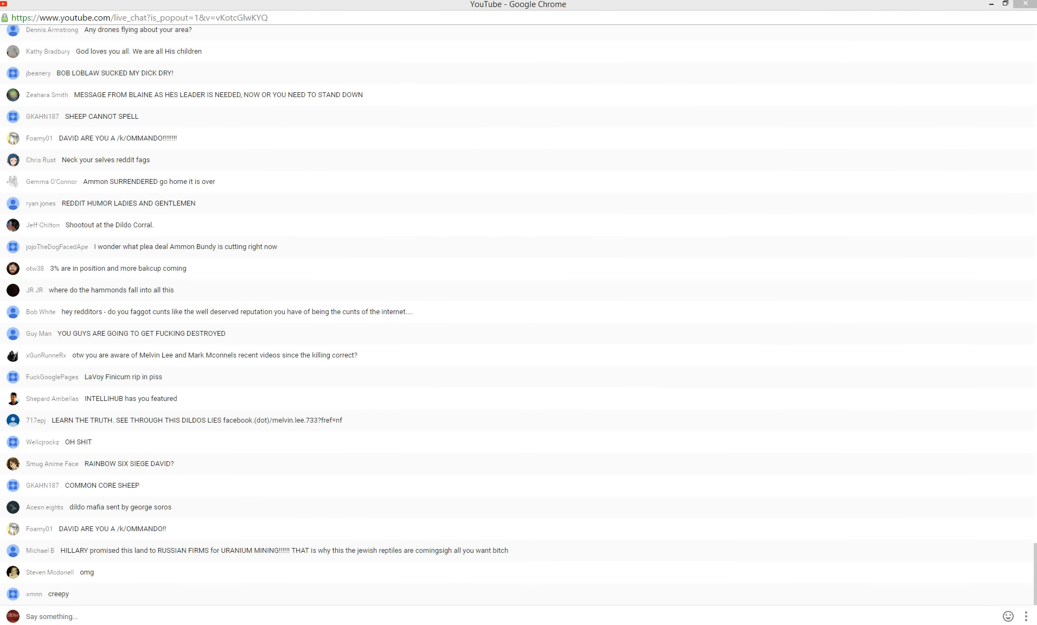
pyautogui.scroll(-3)
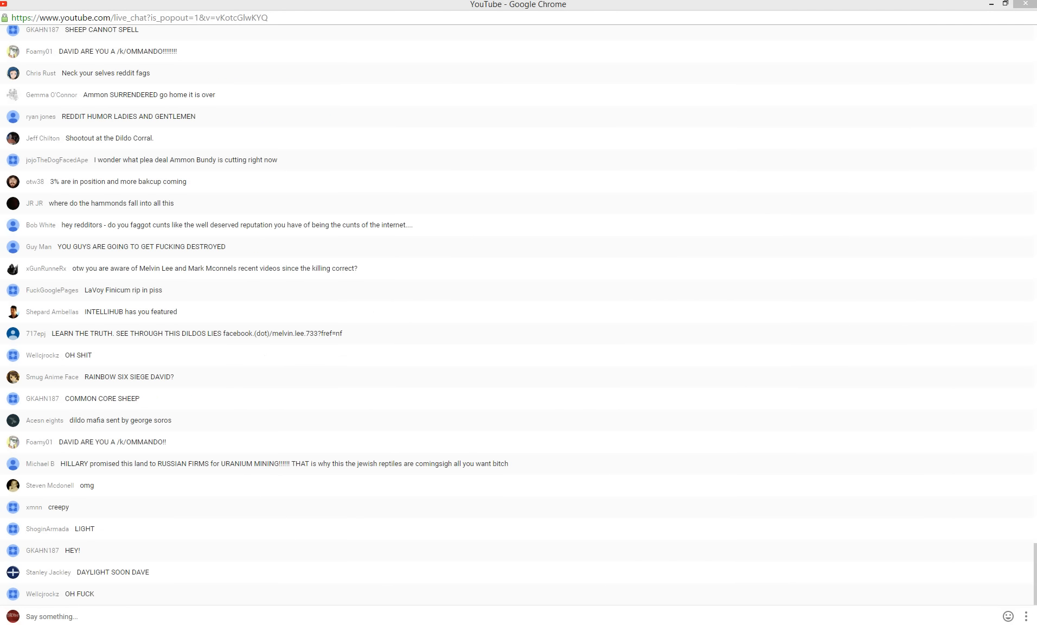
pyautogui.scroll(-3)
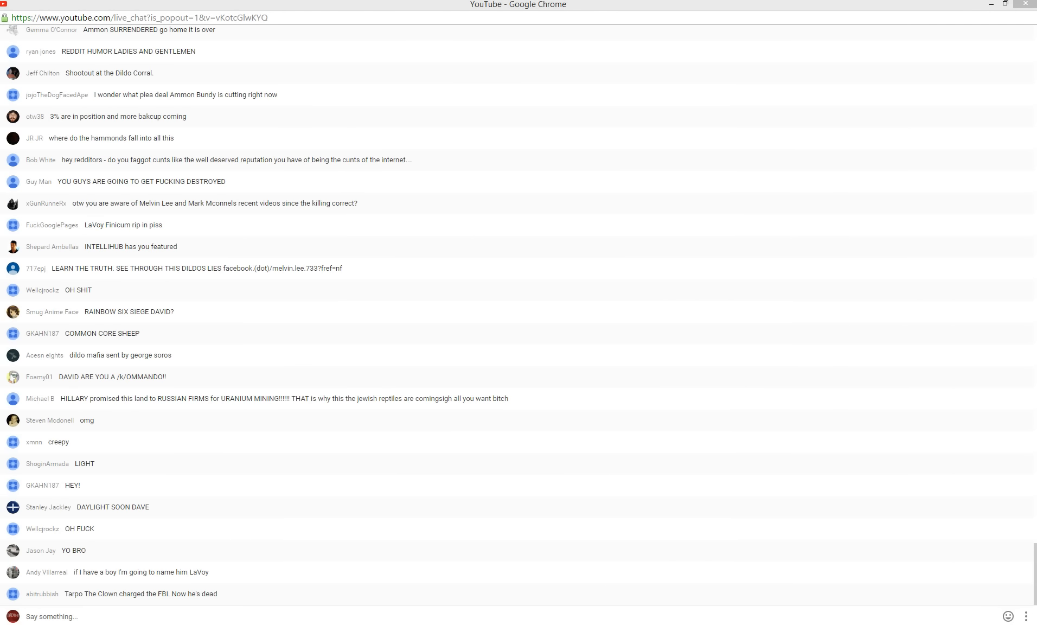
pyautogui.scroll(-3)
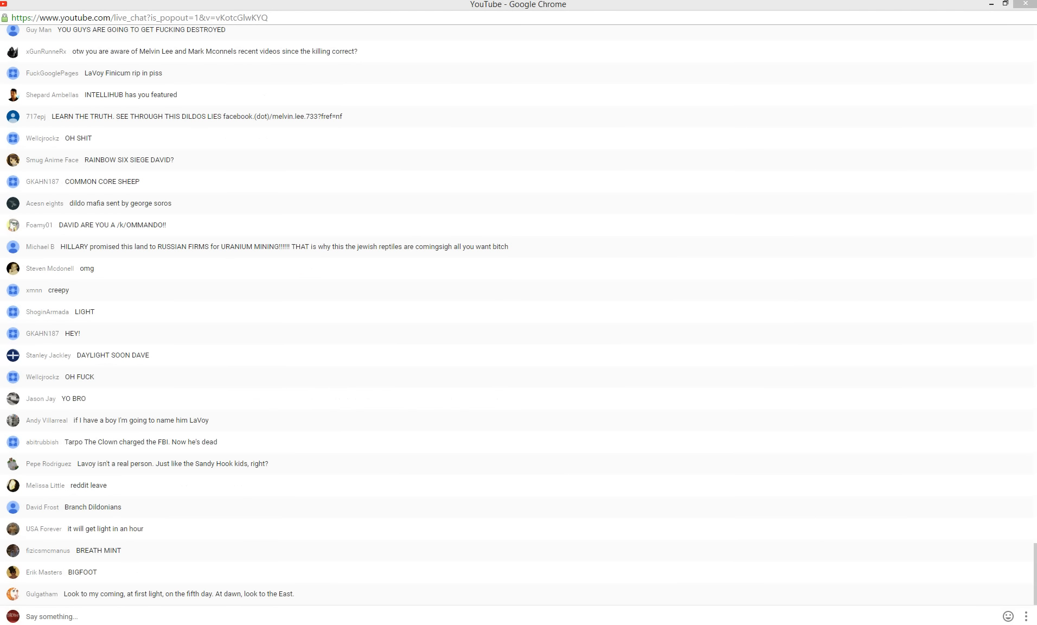
pyautogui.scroll(-3)
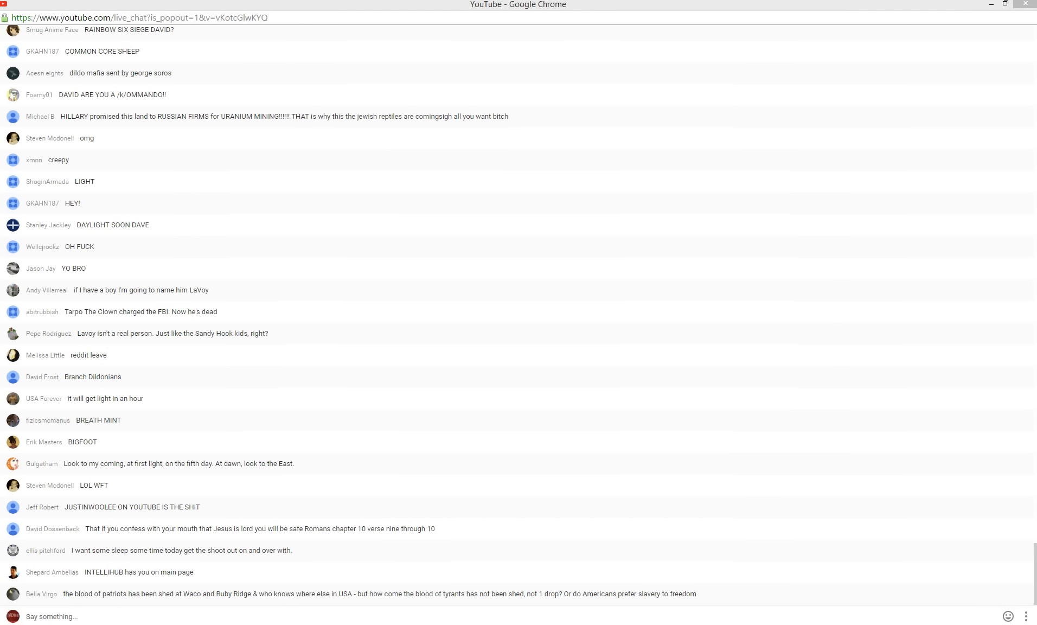
pyautogui.scroll(-3)
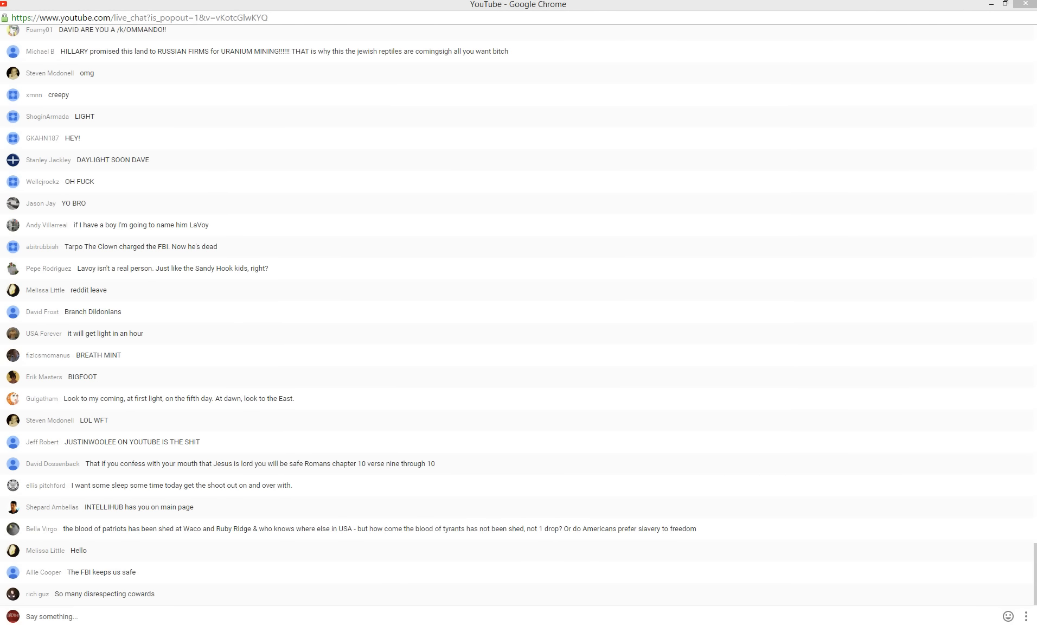
pyautogui.scroll(-3)
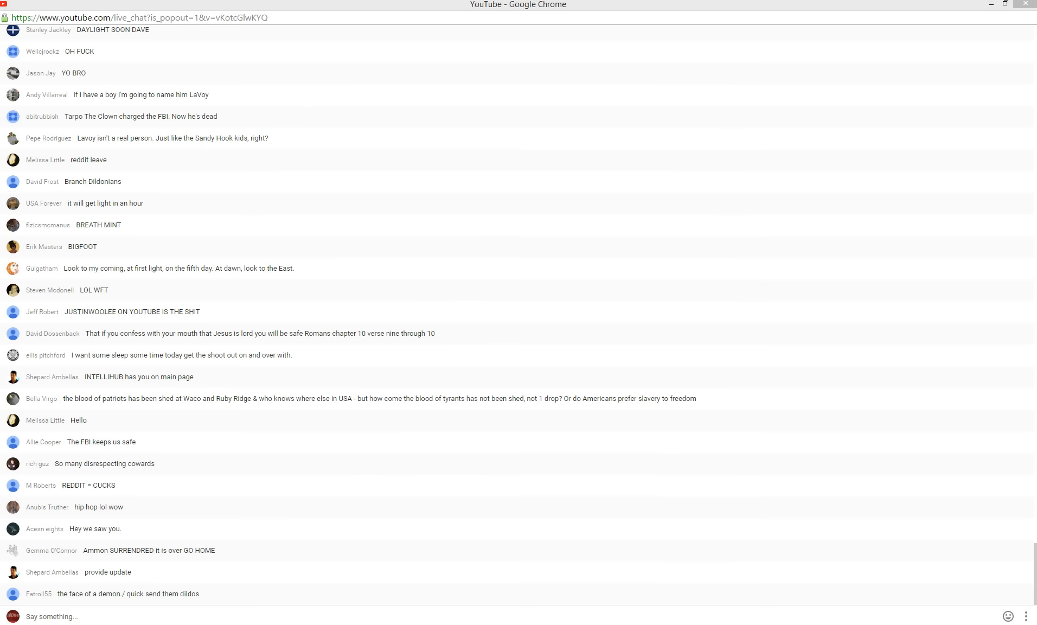
pyautogui.scroll(-3)
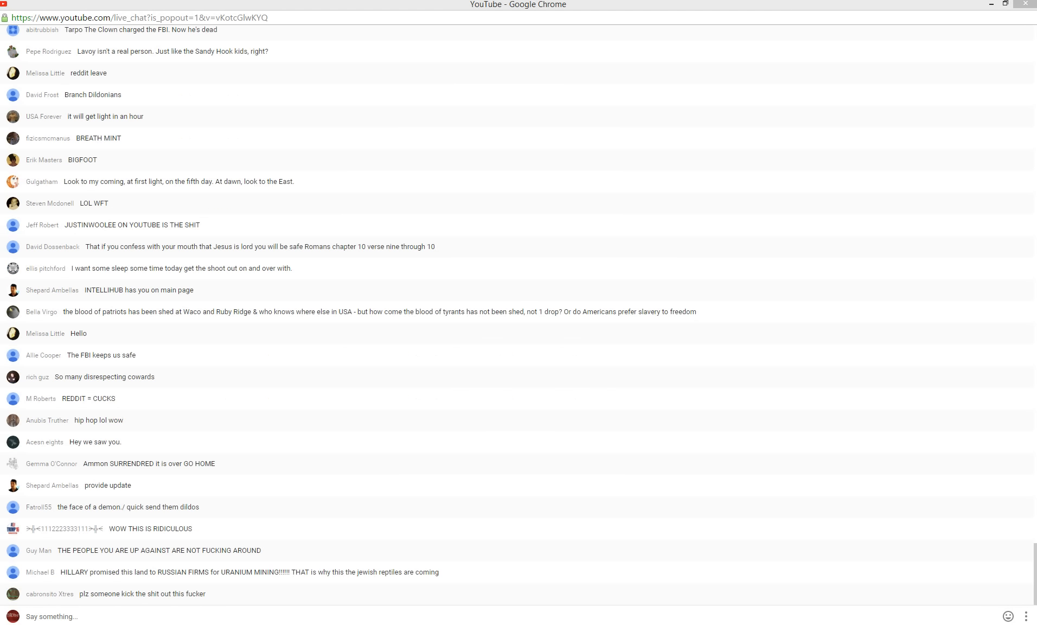
pyautogui.scroll(-3)
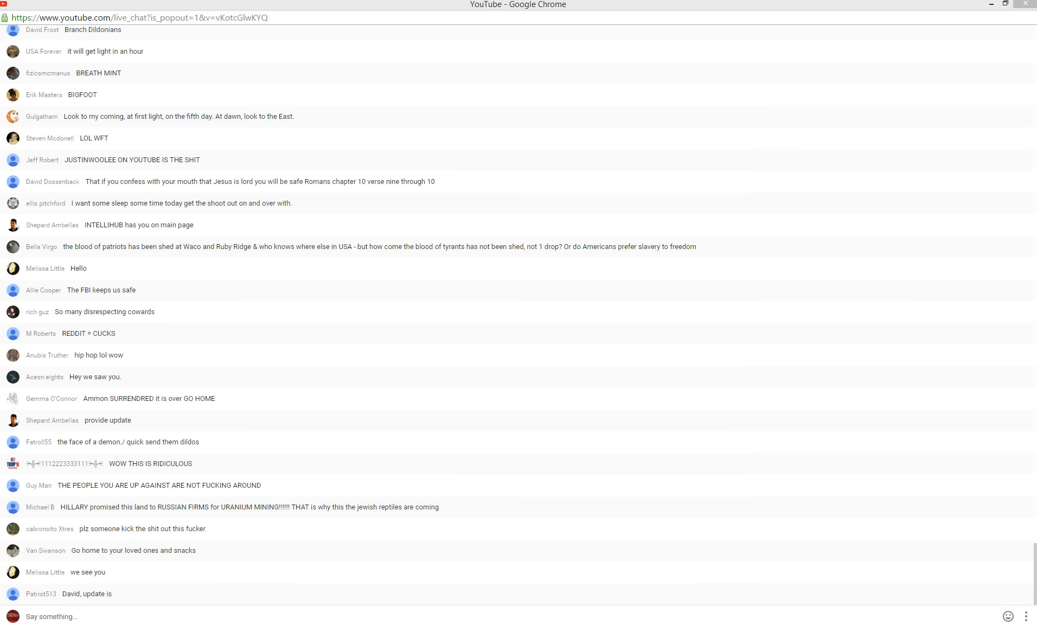
pyautogui.scroll(-3)
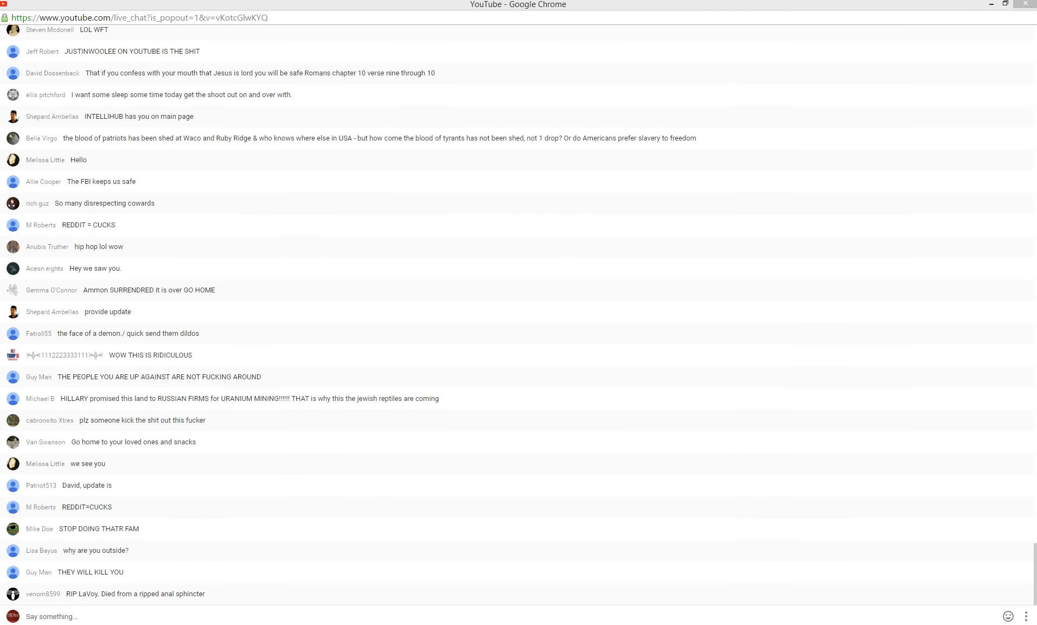
pyautogui.scroll(-3)
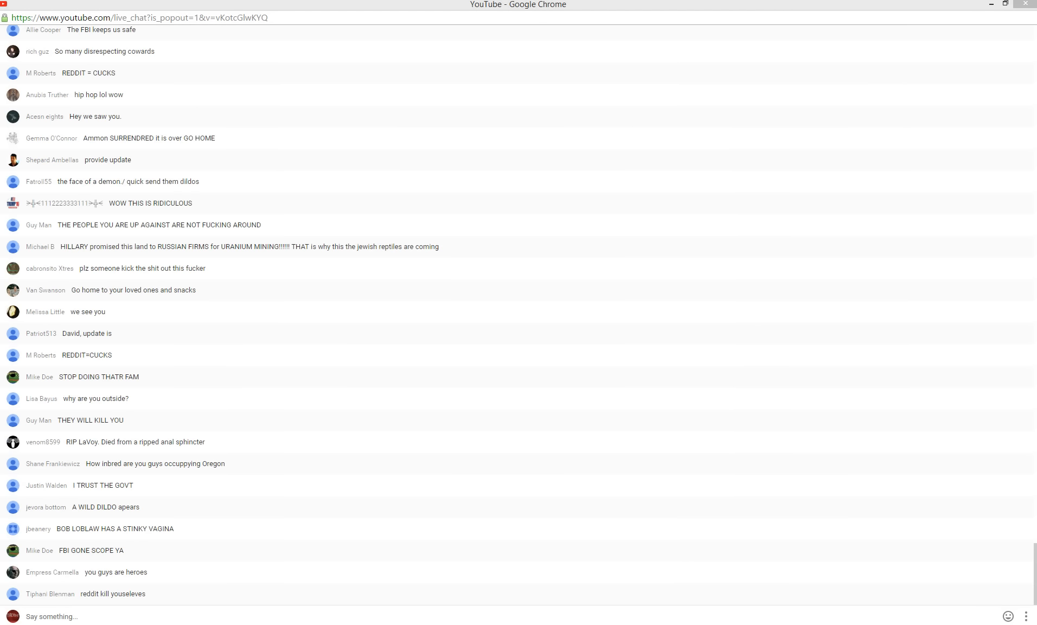
pyautogui.scroll(-3)
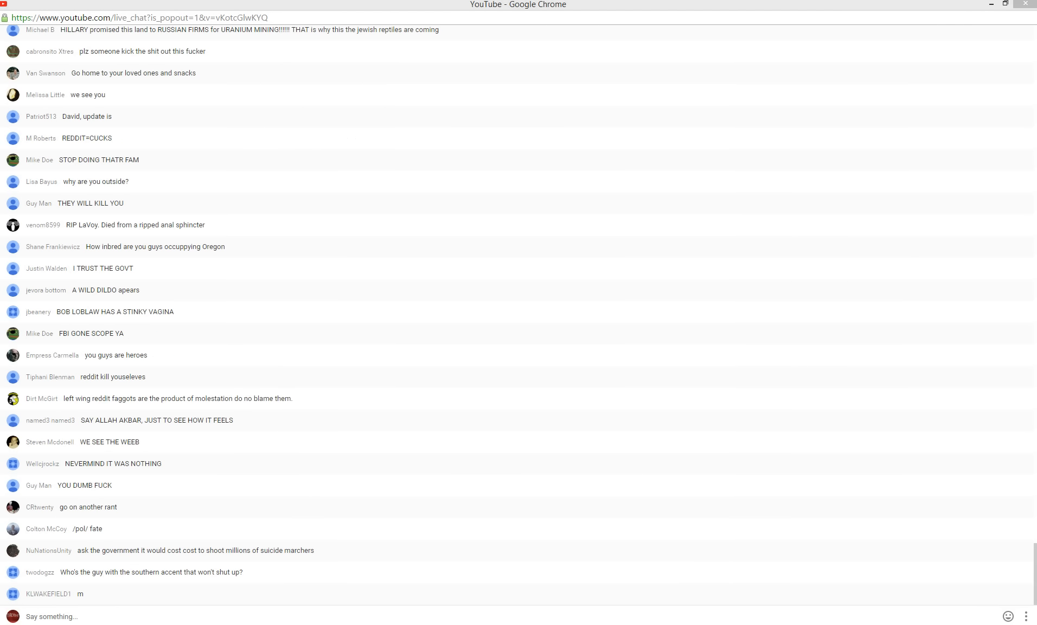
pyautogui.scroll(-3)
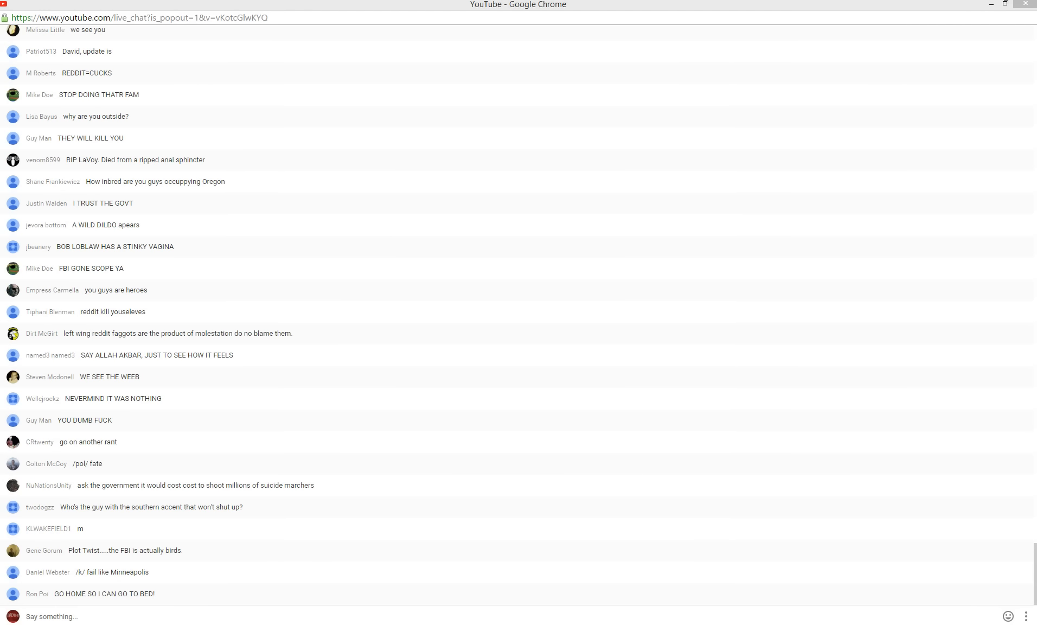
pyautogui.scroll(-3)
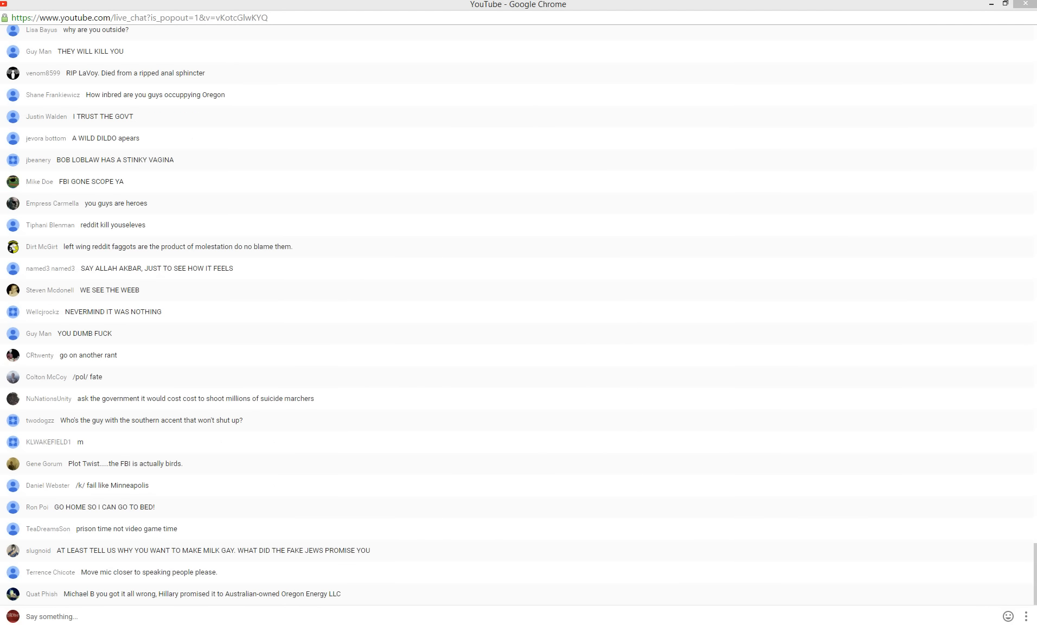
pyautogui.scroll(-3)
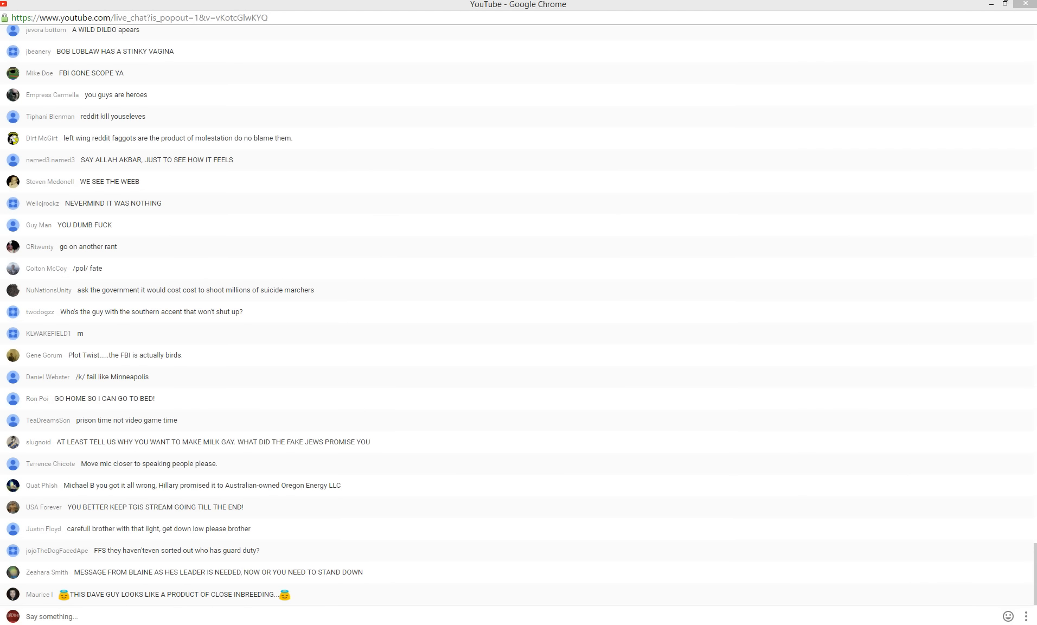
pyautogui.scroll(-3)
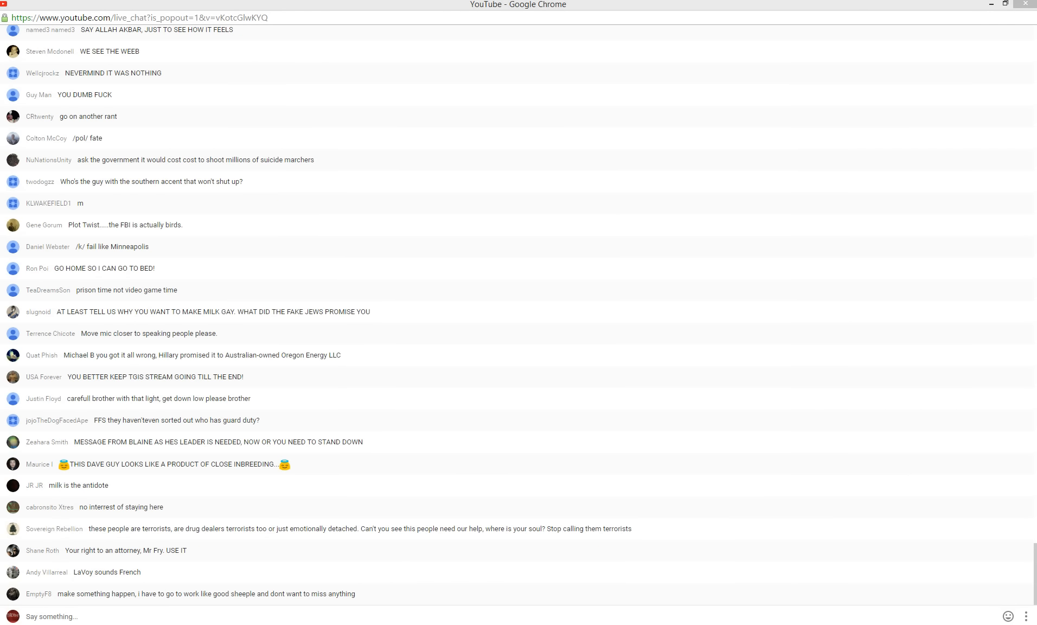
pyautogui.scroll(-3)
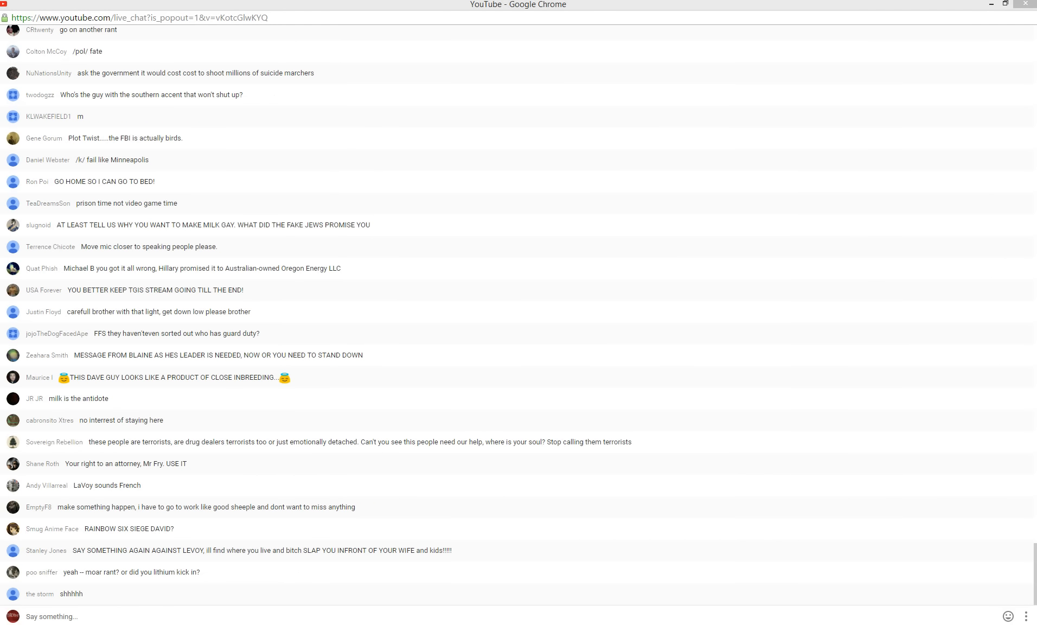
pyautogui.scroll(-3)
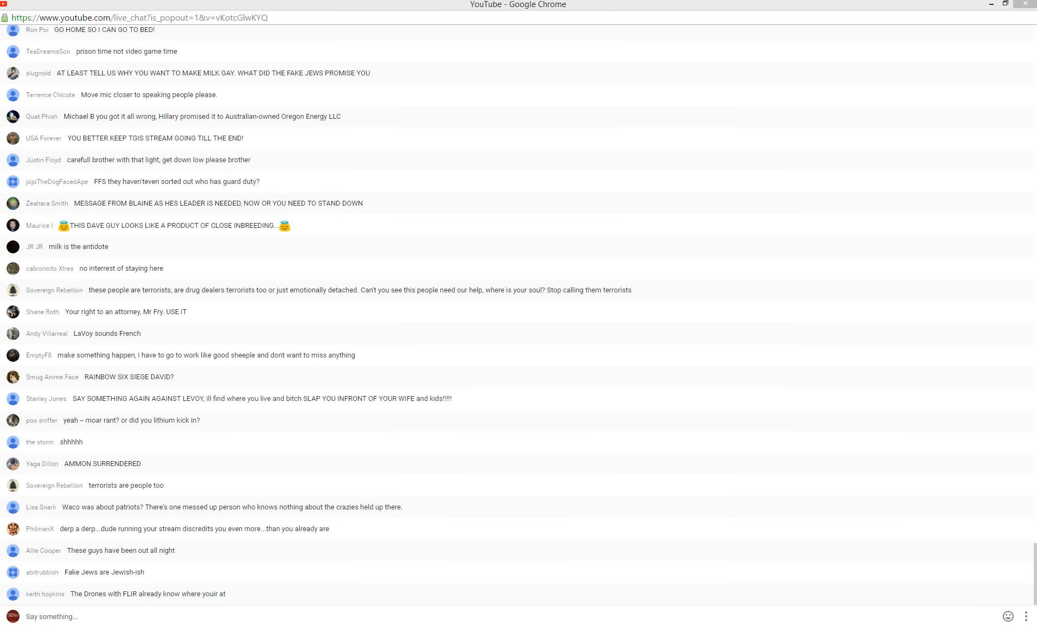
pyautogui.scroll(-3)
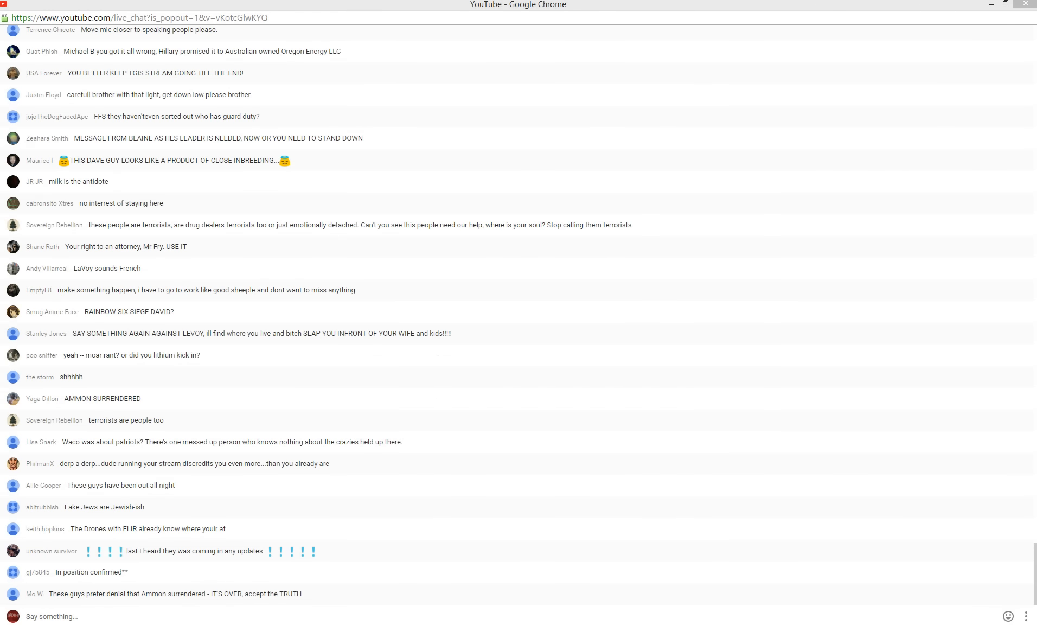
pyautogui.scroll(-3)
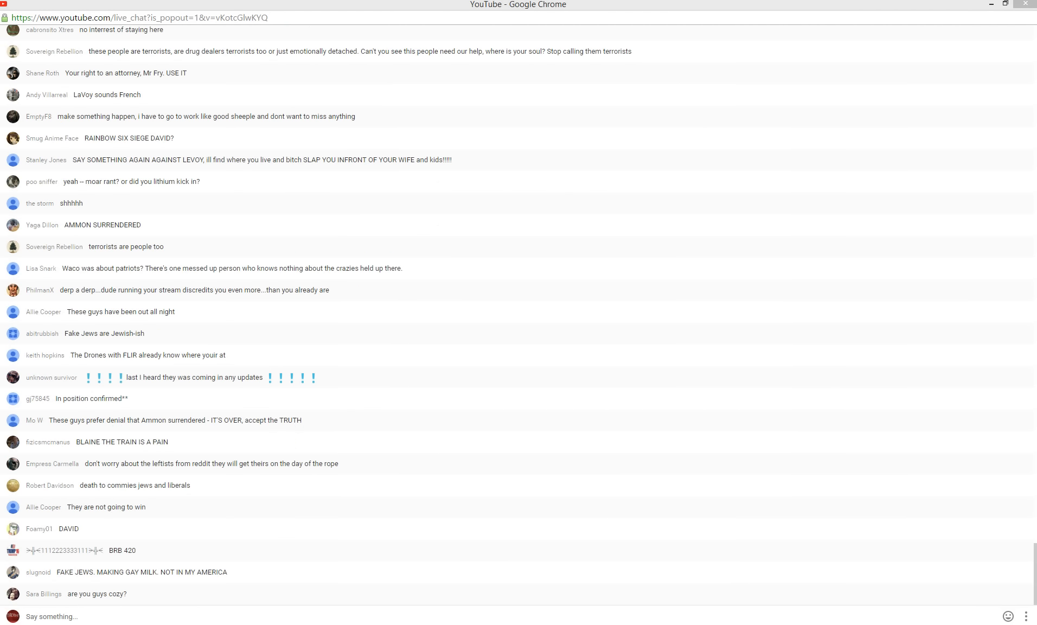
pyautogui.scroll(-3)
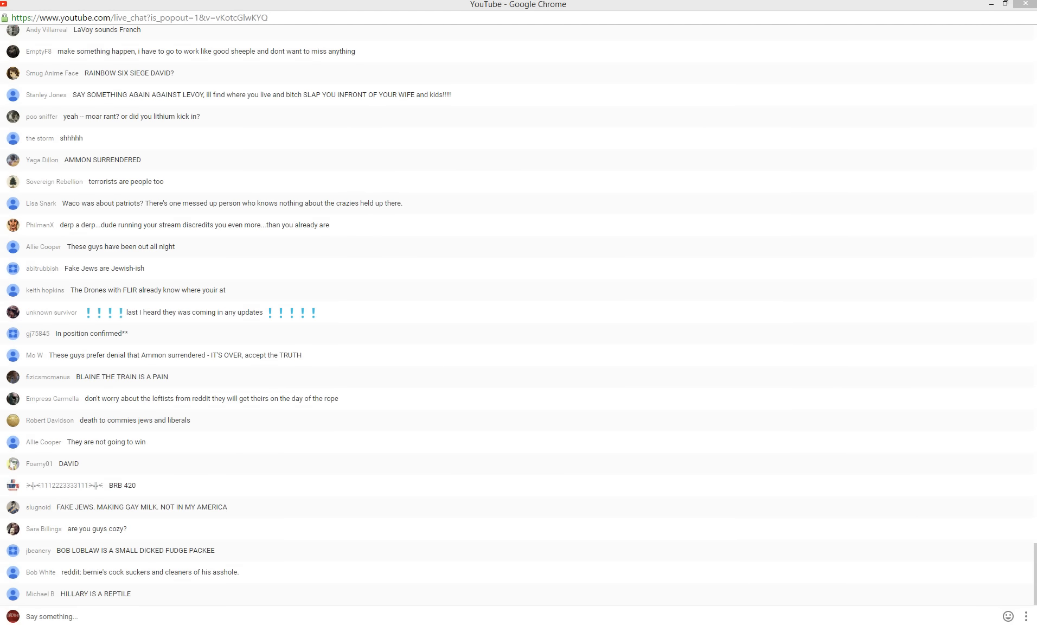
pyautogui.scroll(-3)
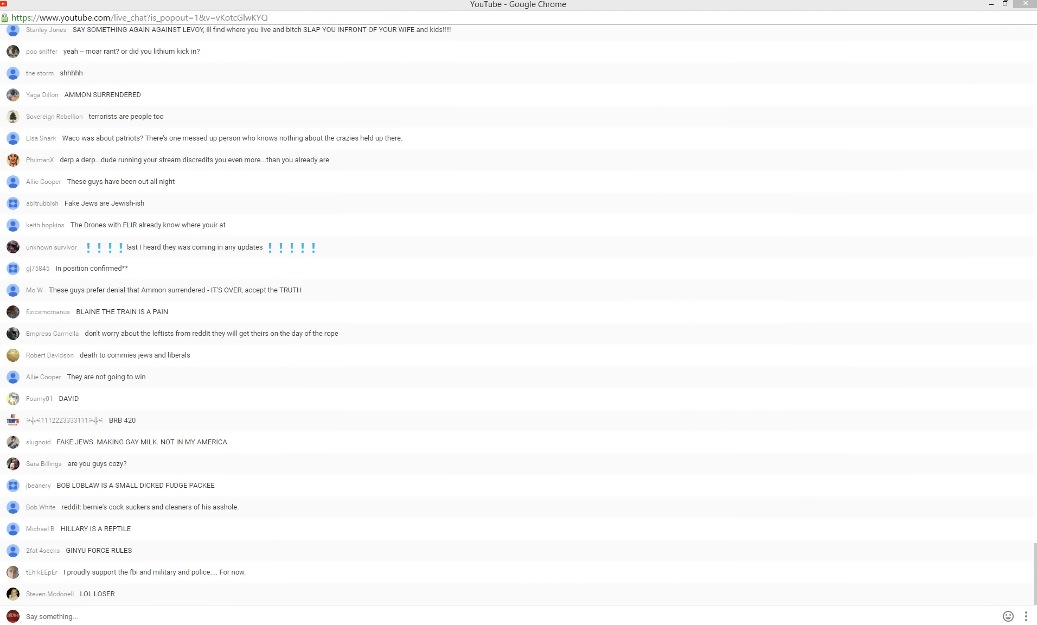
pyautogui.scroll(-3)
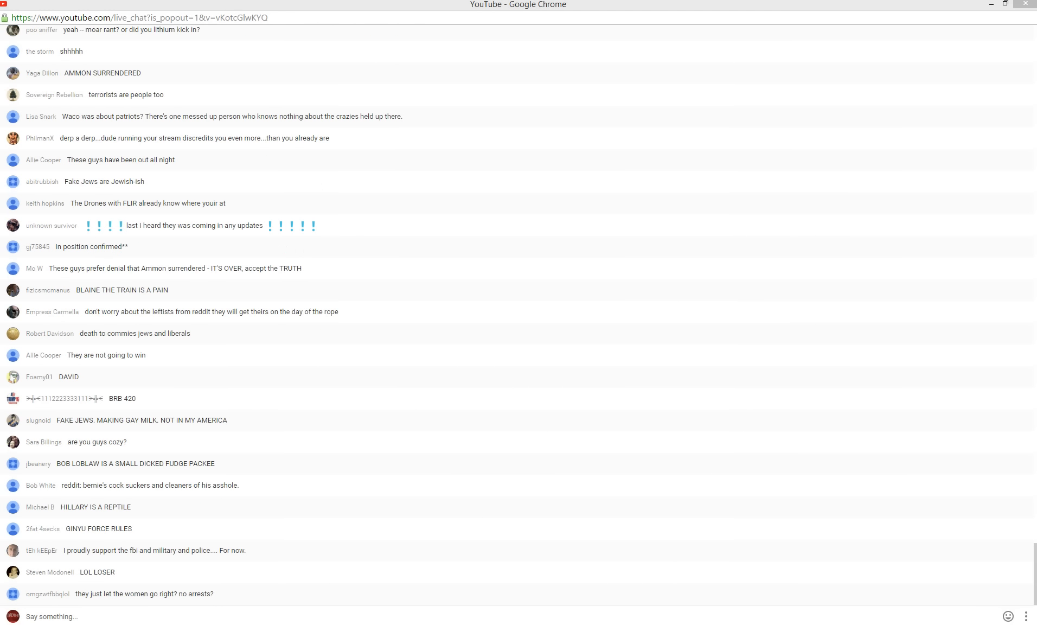
pyautogui.scroll(-3)
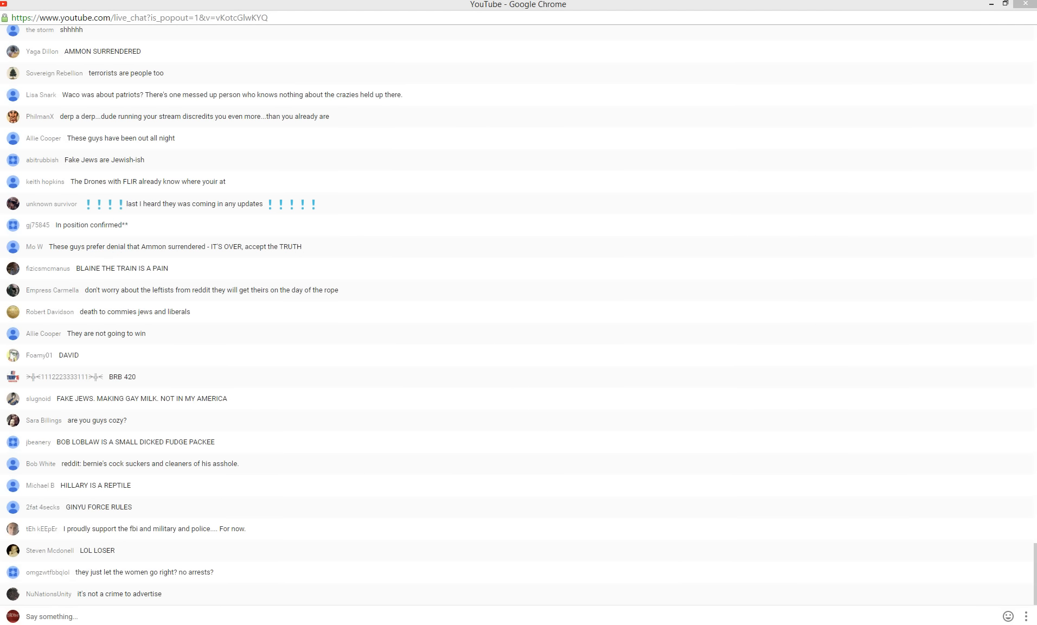
pyautogui.scroll(-3)
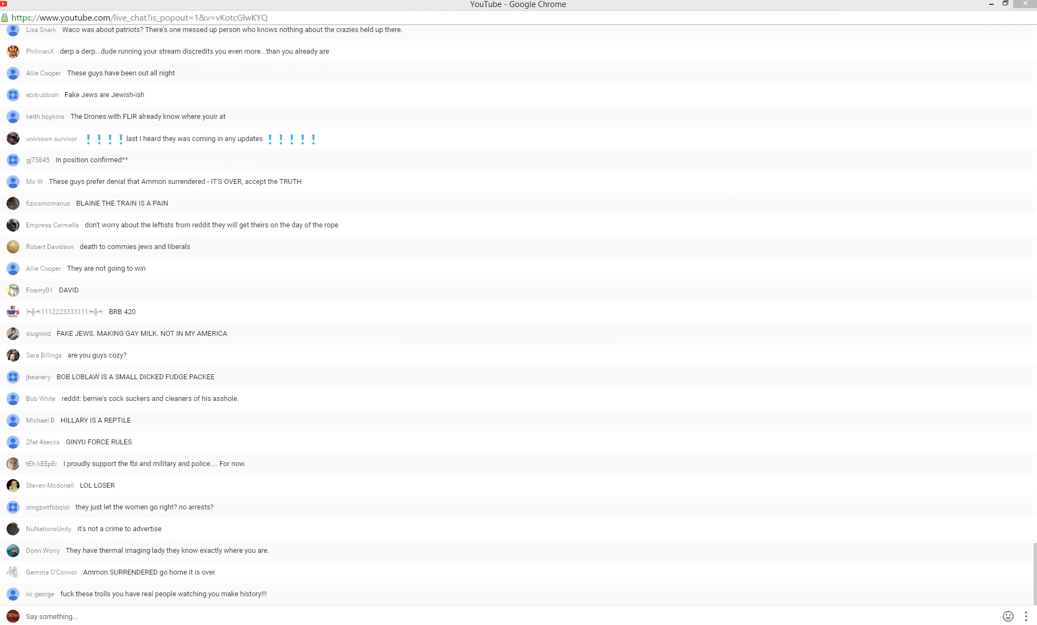
pyautogui.scroll(-3)
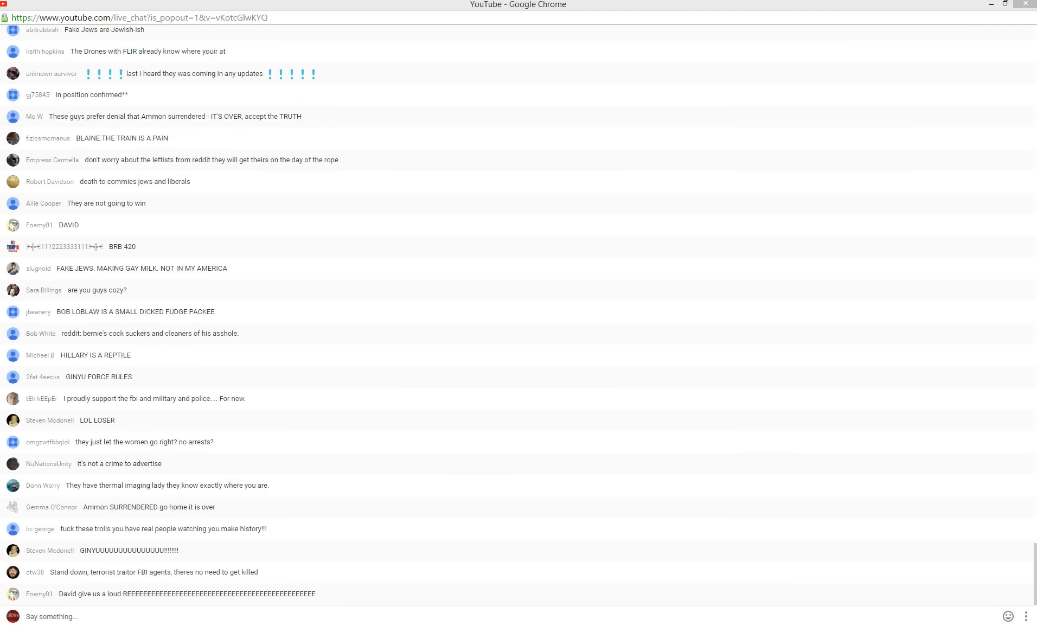
pyautogui.scroll(-3)
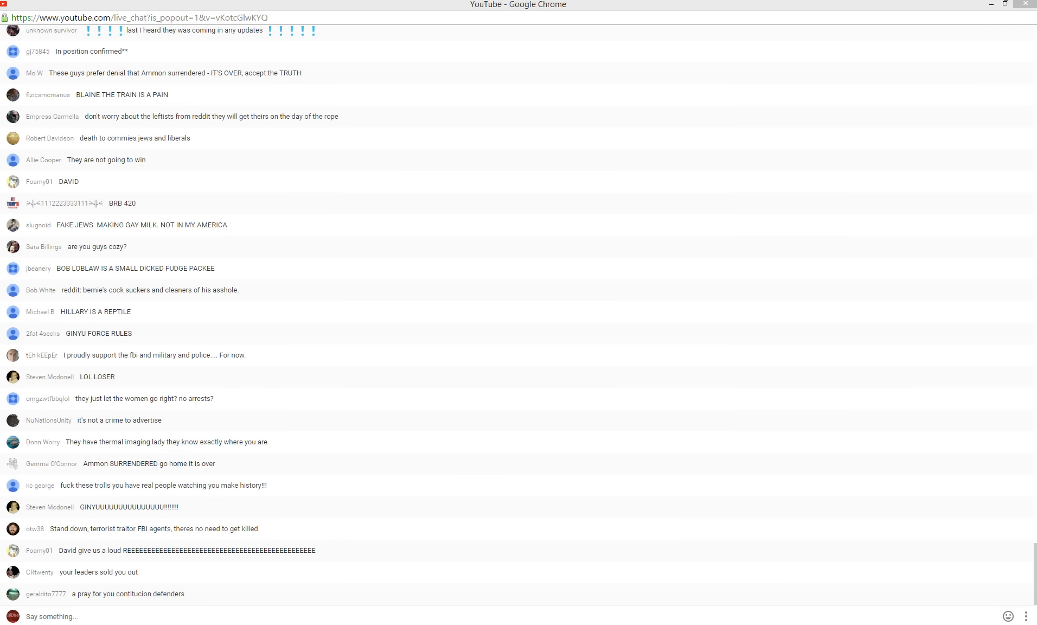
pyautogui.scroll(-3)
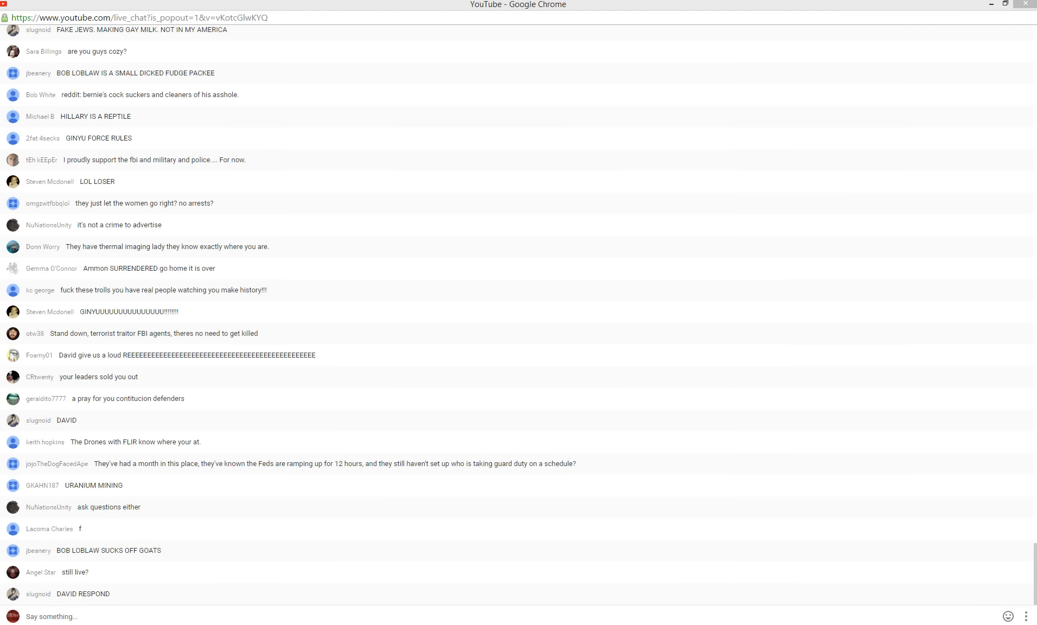
pyautogui.scroll(-3)
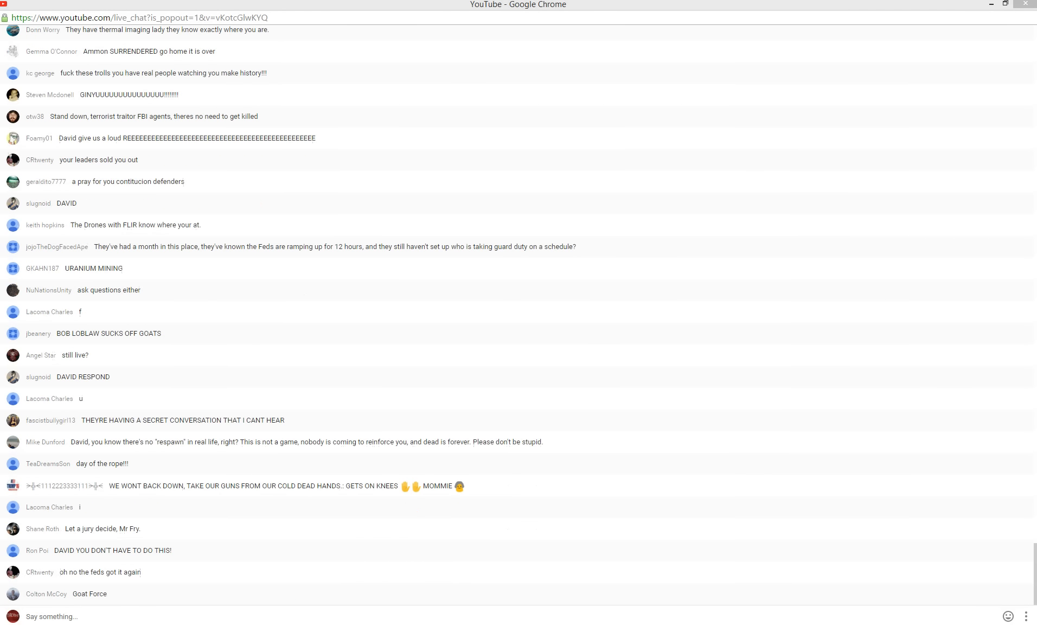
pyautogui.scroll(-3)
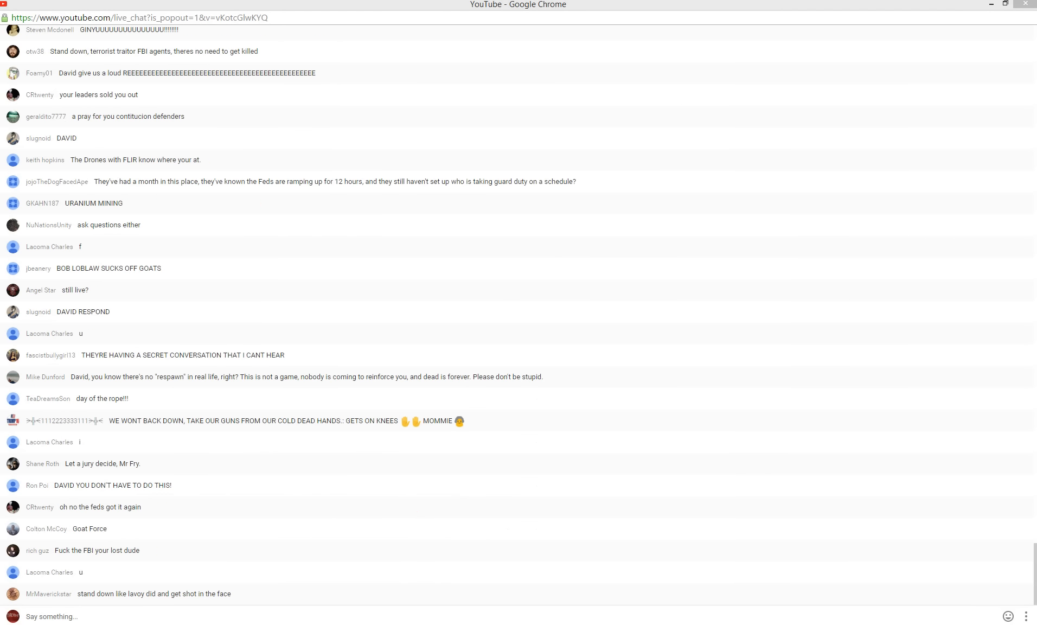
pyautogui.scroll(-3)
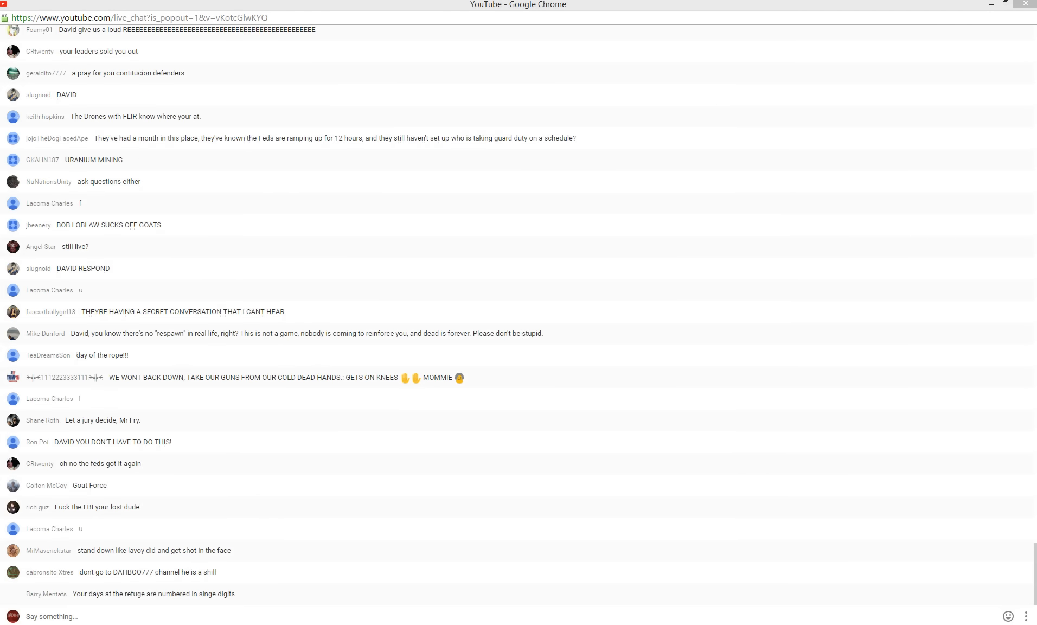
pyautogui.scroll(-3)
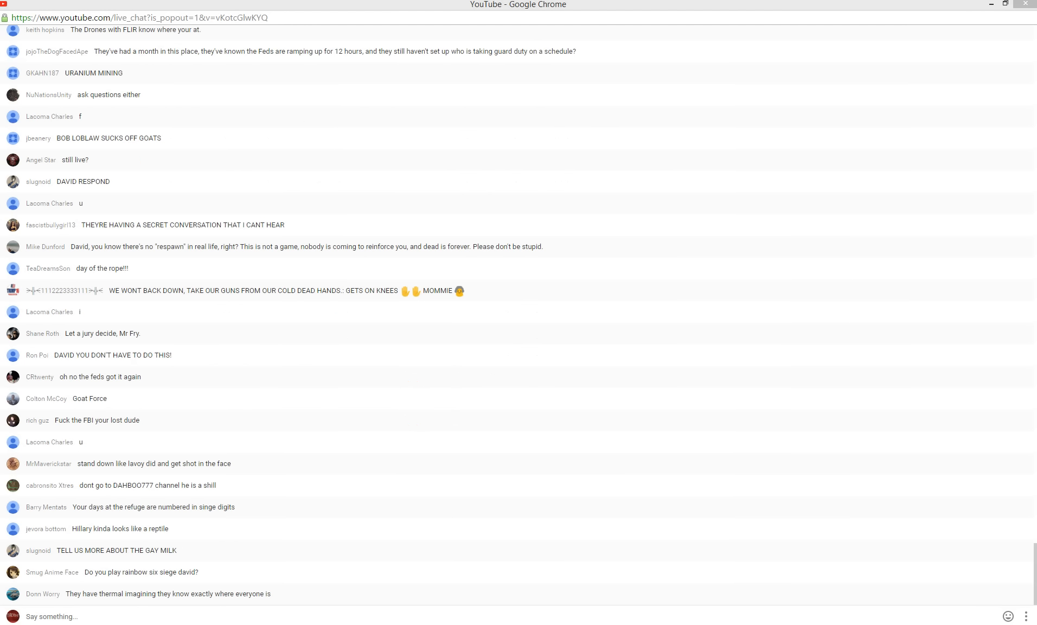
pyautogui.scroll(-3)
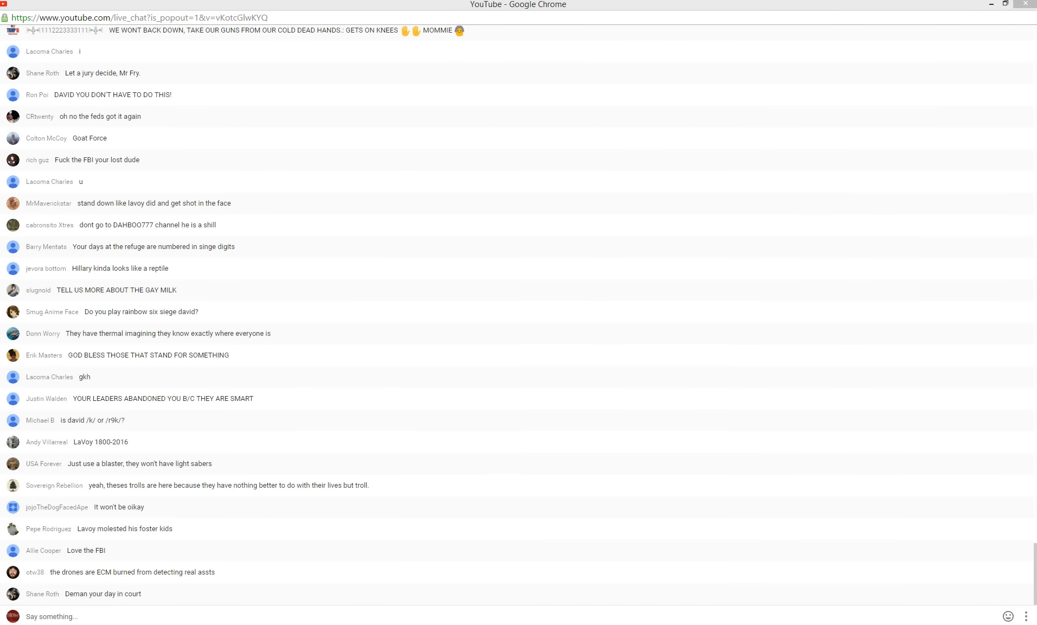
pyautogui.scroll(-3)
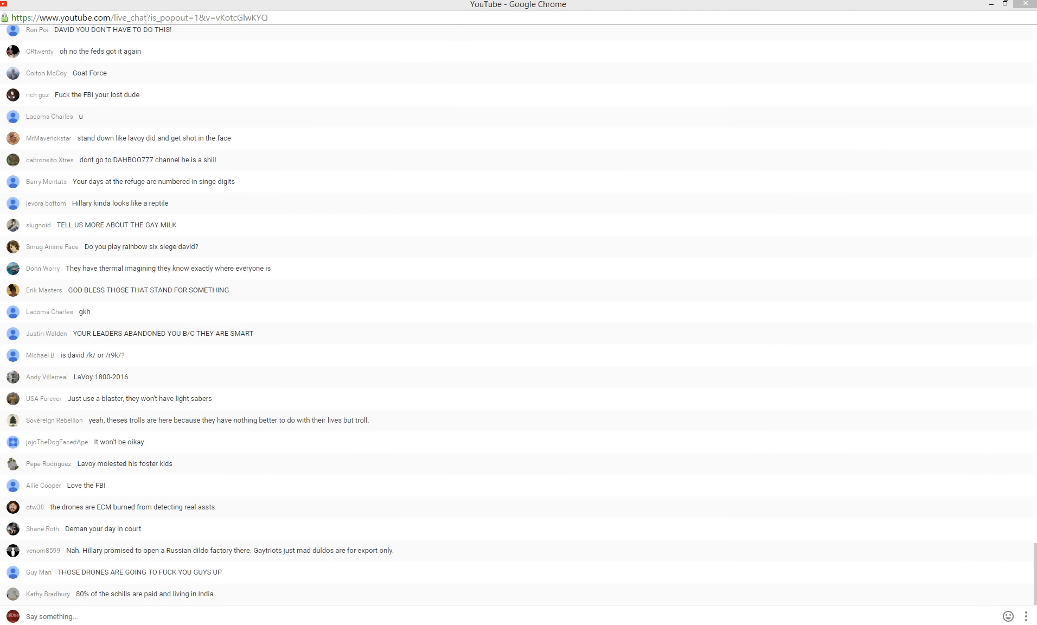
pyautogui.scroll(-3)
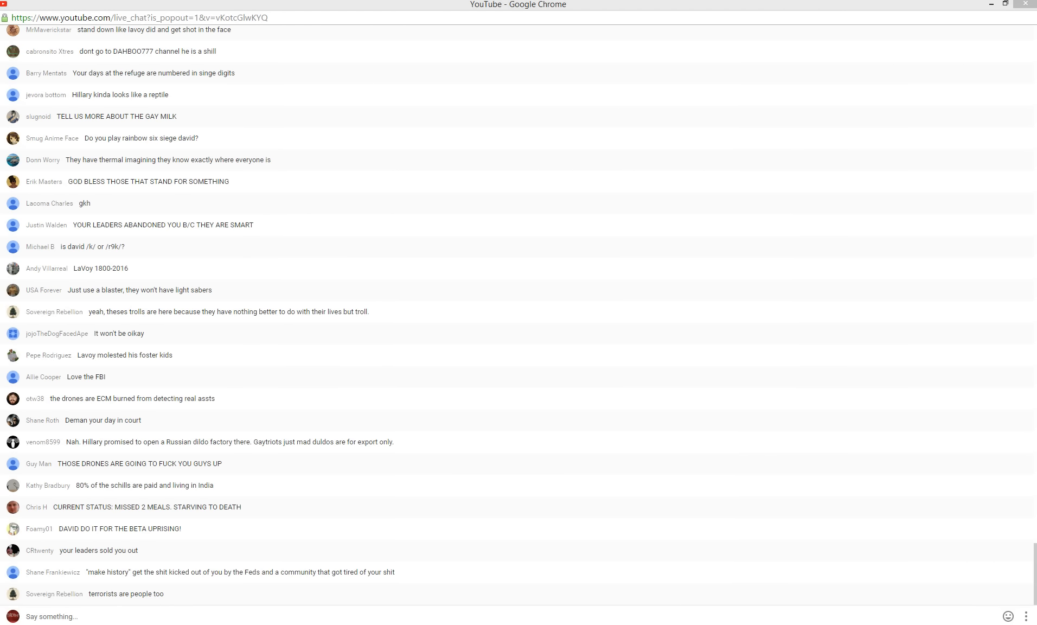
pyautogui.scroll(-3)
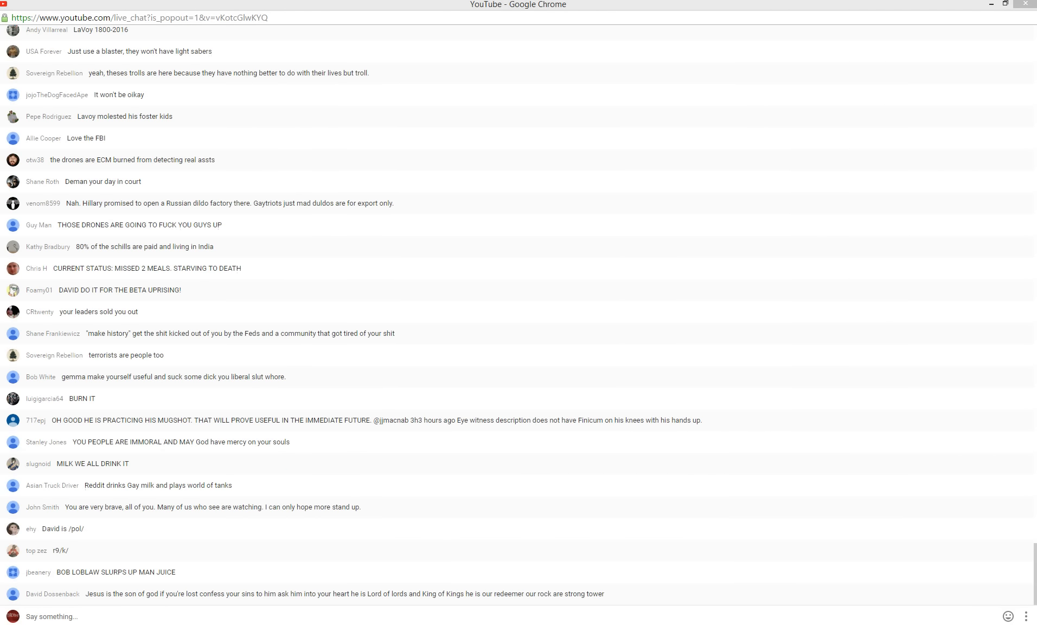
pyautogui.scroll(-3)
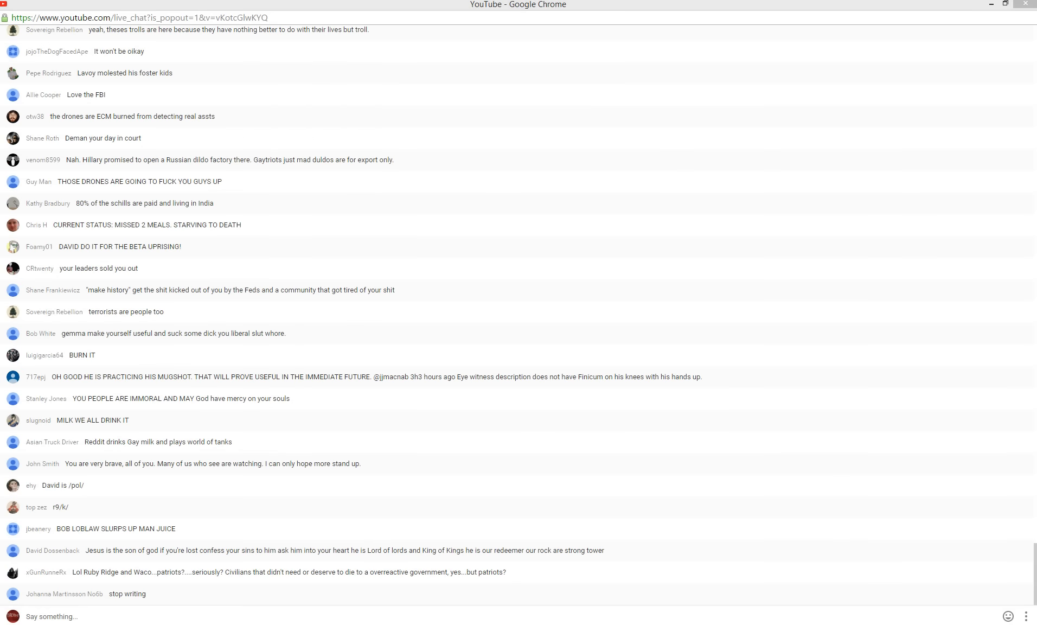
pyautogui.scroll(-3)
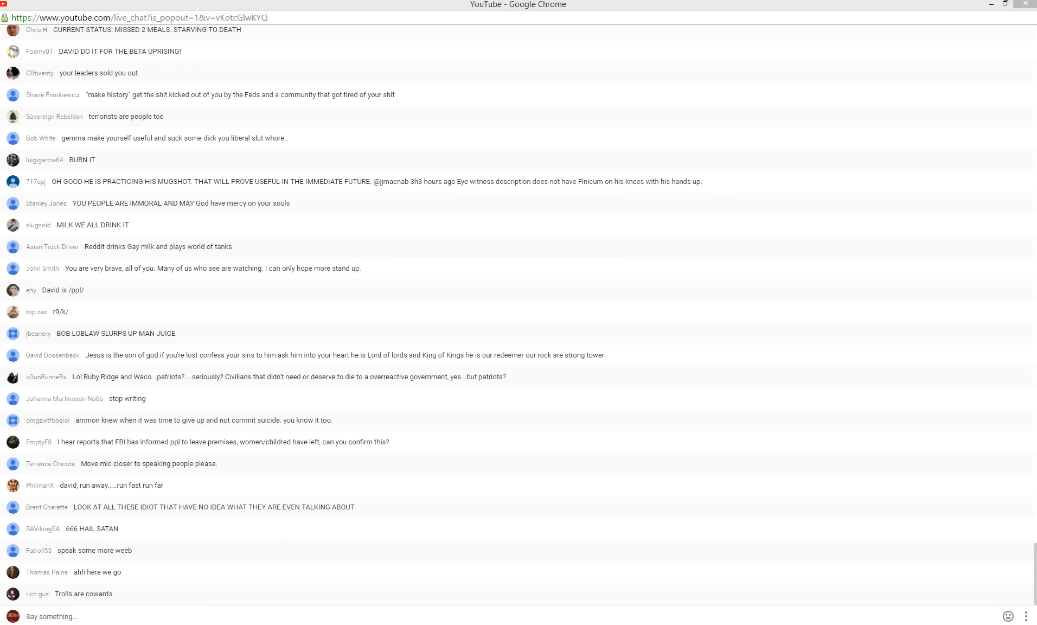
pyautogui.scroll(-3)
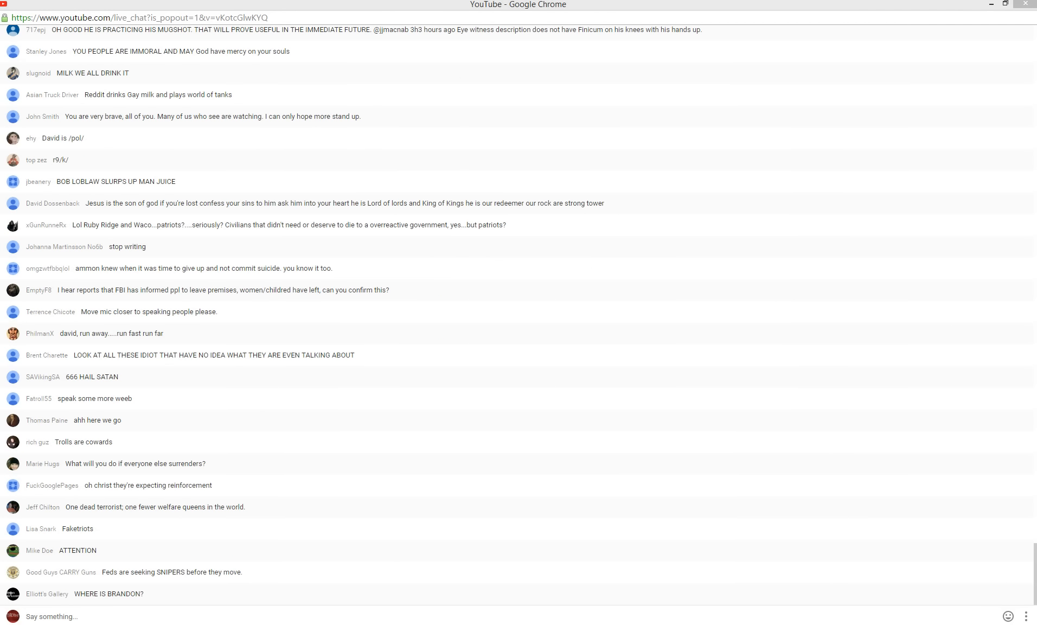
pyautogui.scroll(-3)
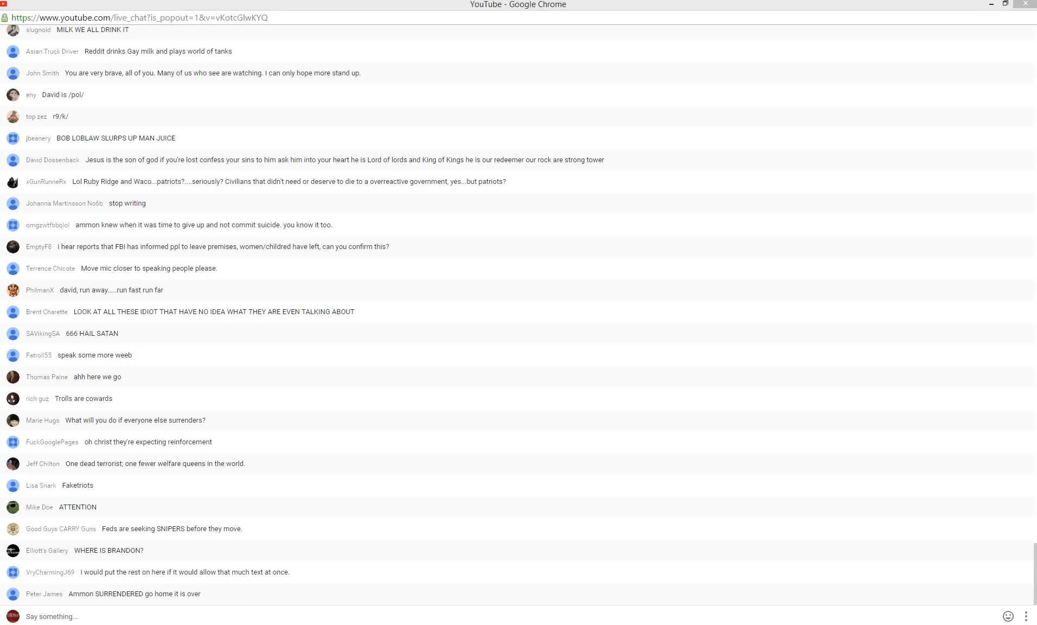
pyautogui.scroll(-3)
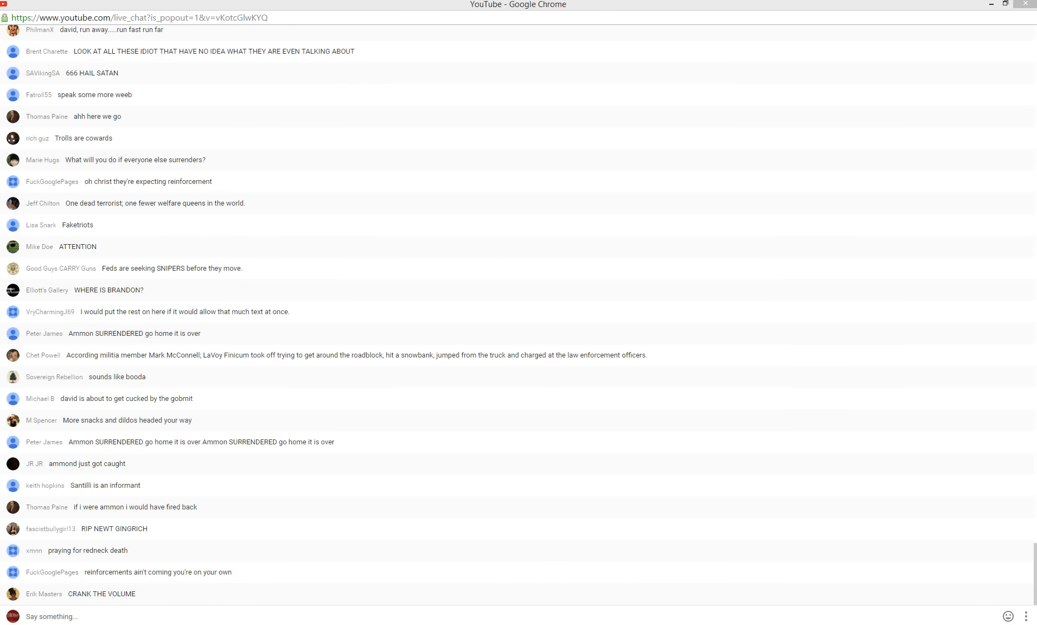
pyautogui.scroll(-3)
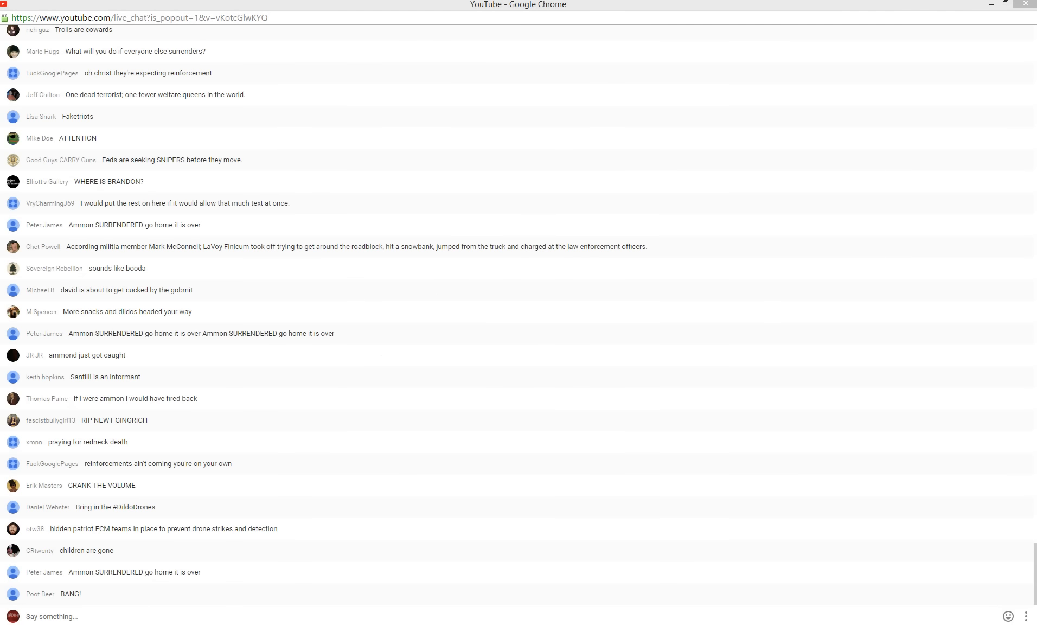
pyautogui.scroll(-3)
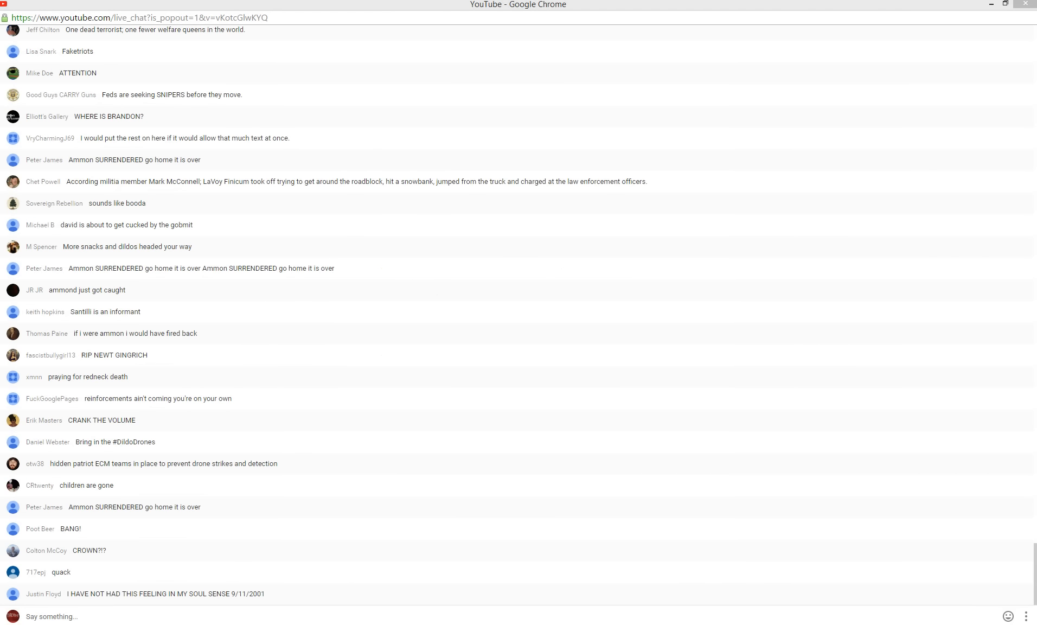
pyautogui.scroll(-3)
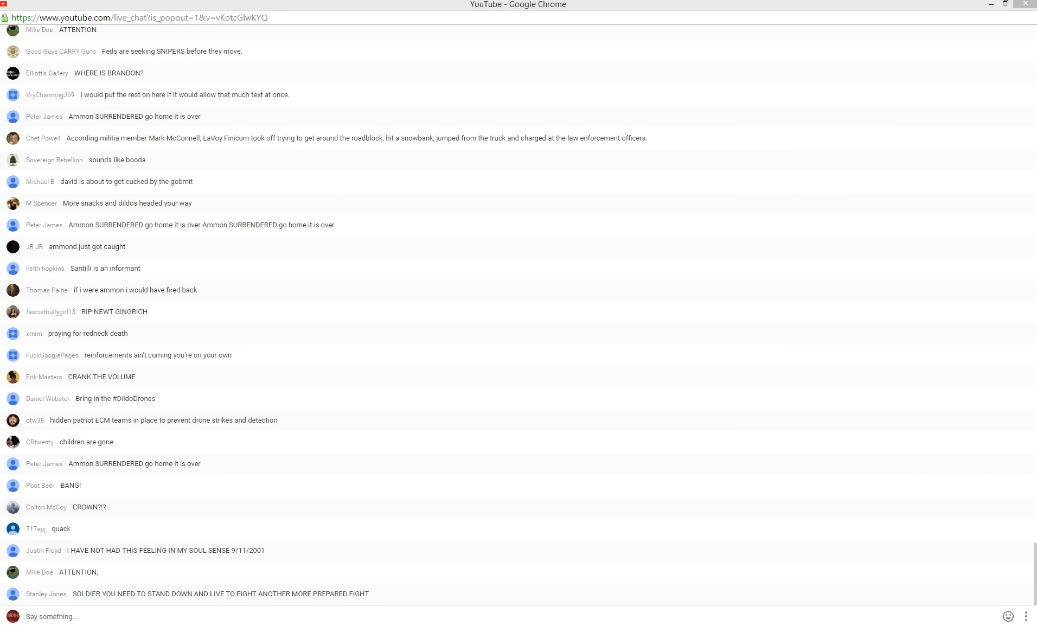